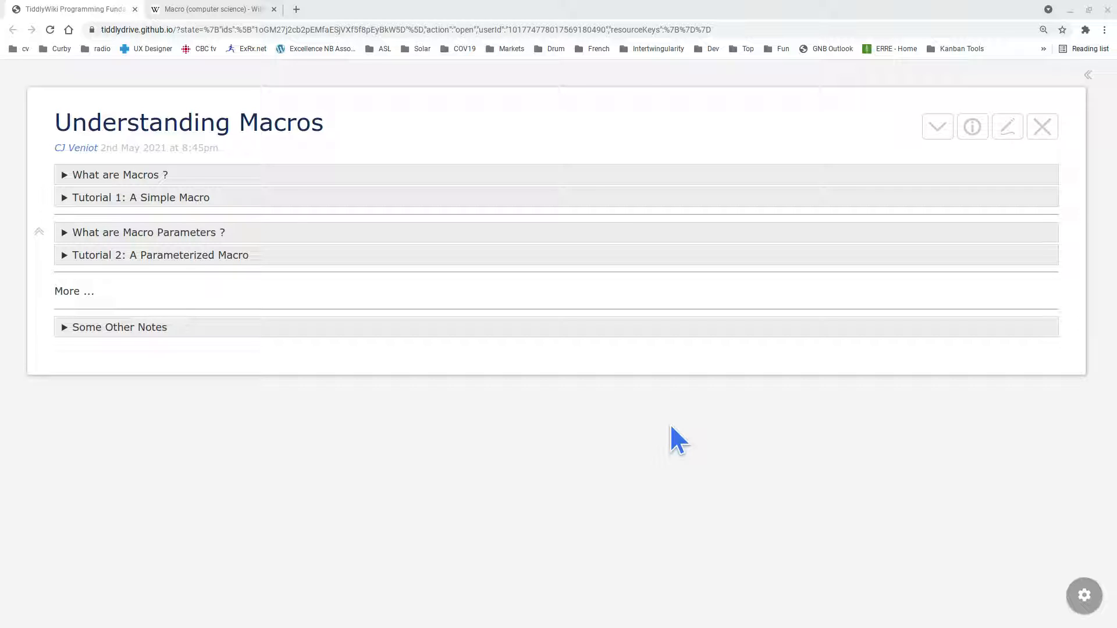
mouse_move(235, 150)
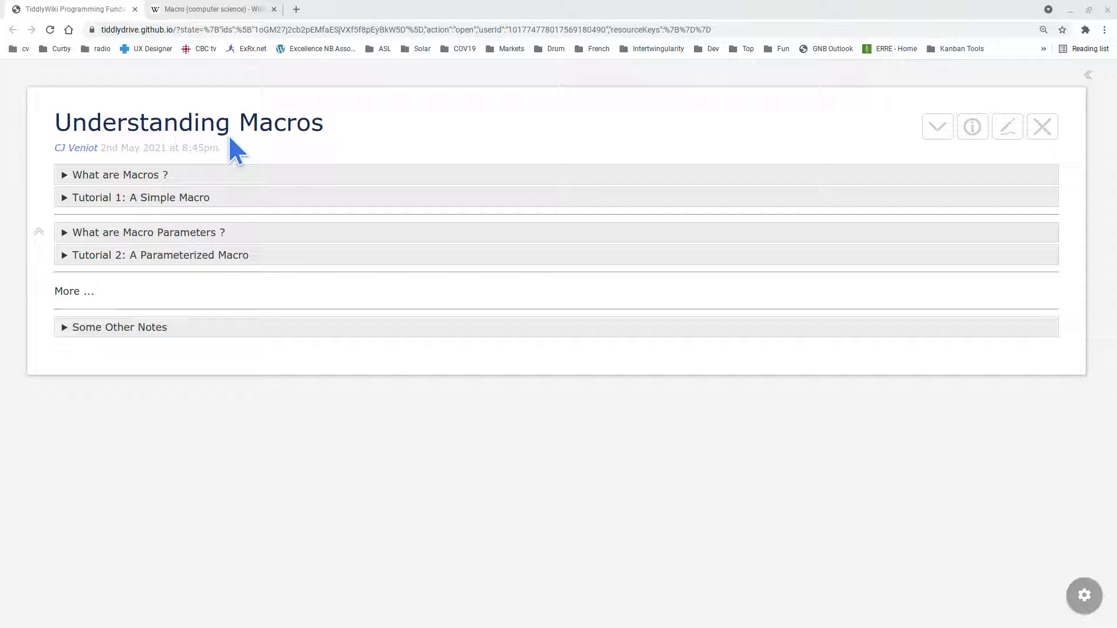
mouse_move(182, 188)
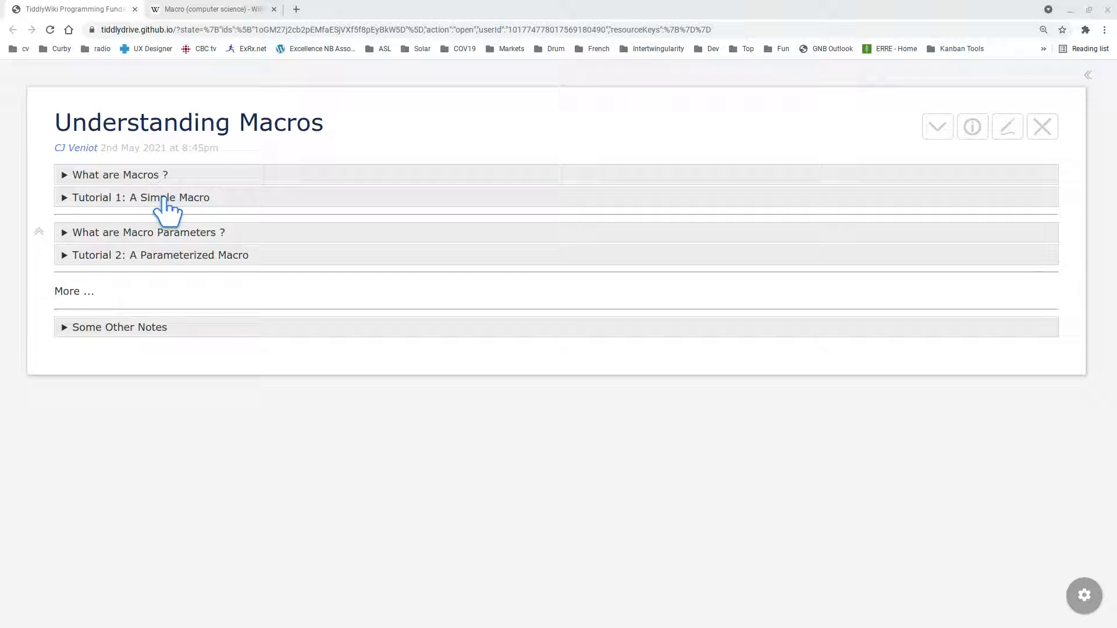
mouse_move(171, 207)
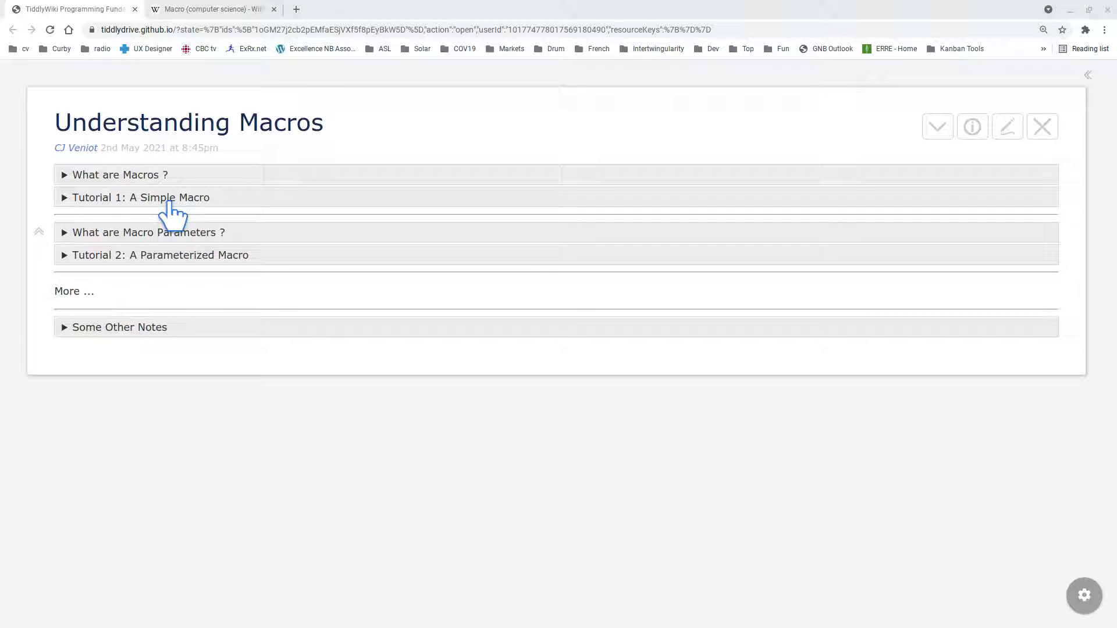
mouse_move(104, 235)
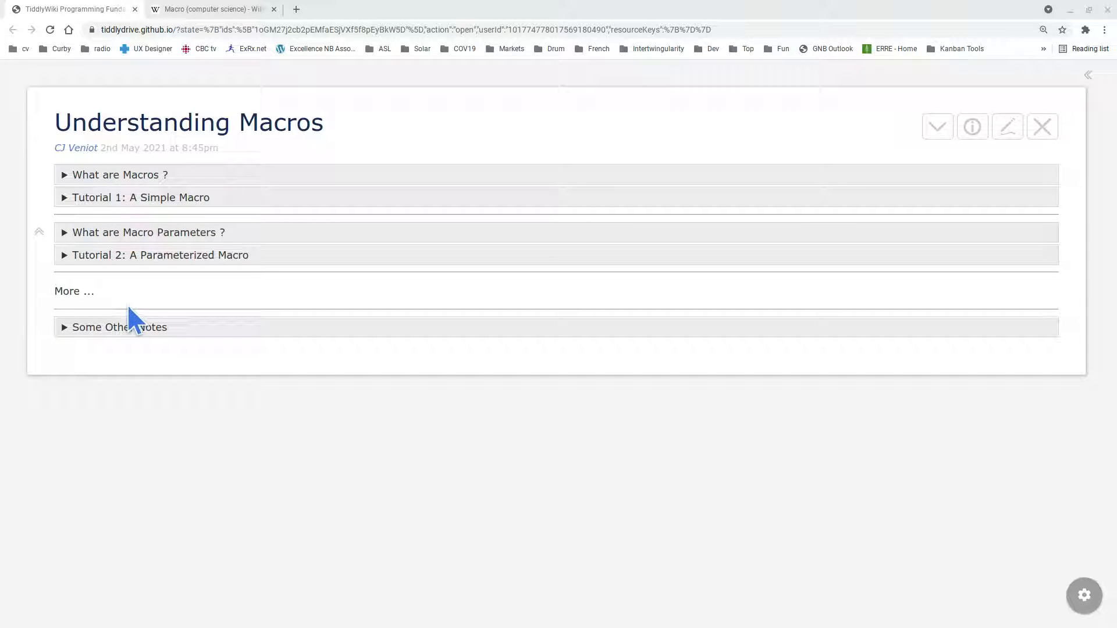
mouse_move(160, 179)
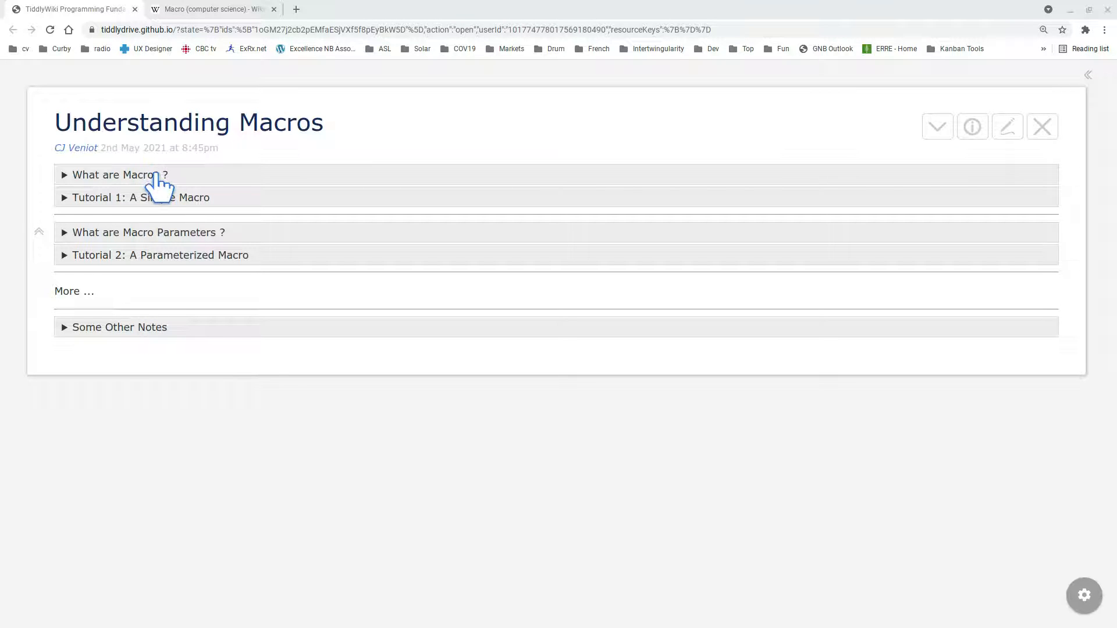
Expand 'What are Macros ?' and scroll through its five subtopics.
left_click(120, 175)
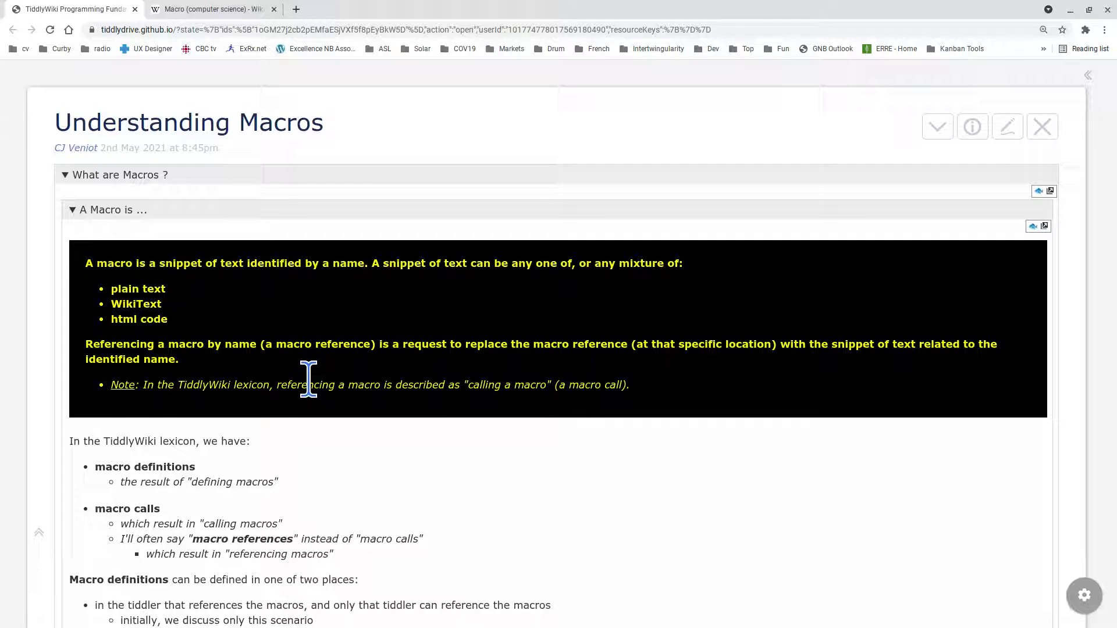
mouse_move(420, 365)
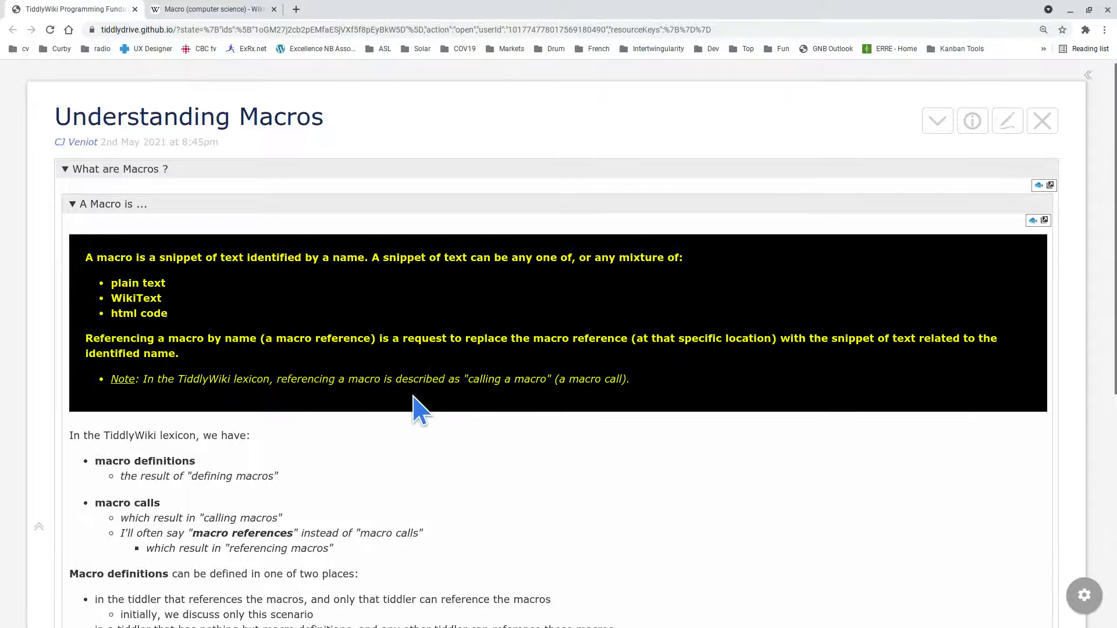
scroll("down", 3)
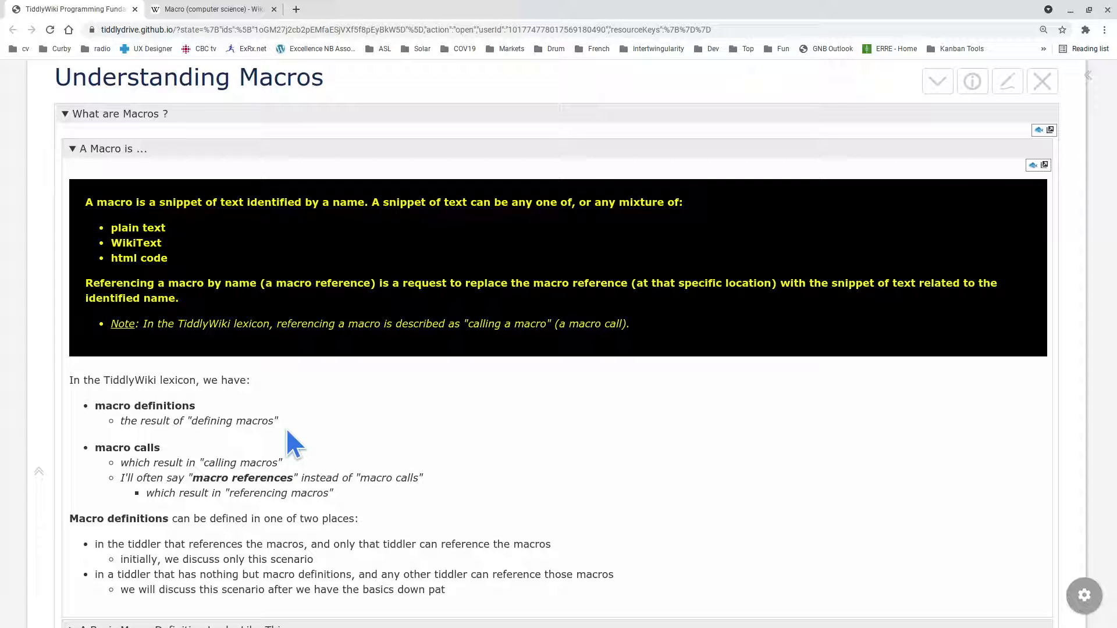
mouse_move(204, 168)
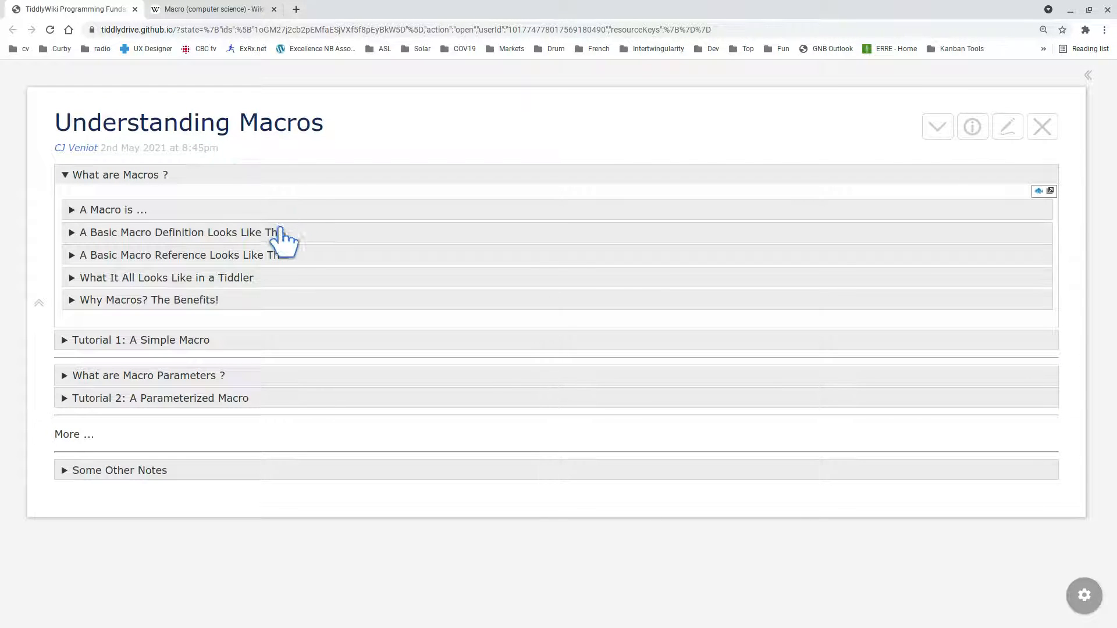
Expand 'A Basic Macro Definition Looks Like This' and highlight the \define MacroName() template lines.
left_click(175, 233)
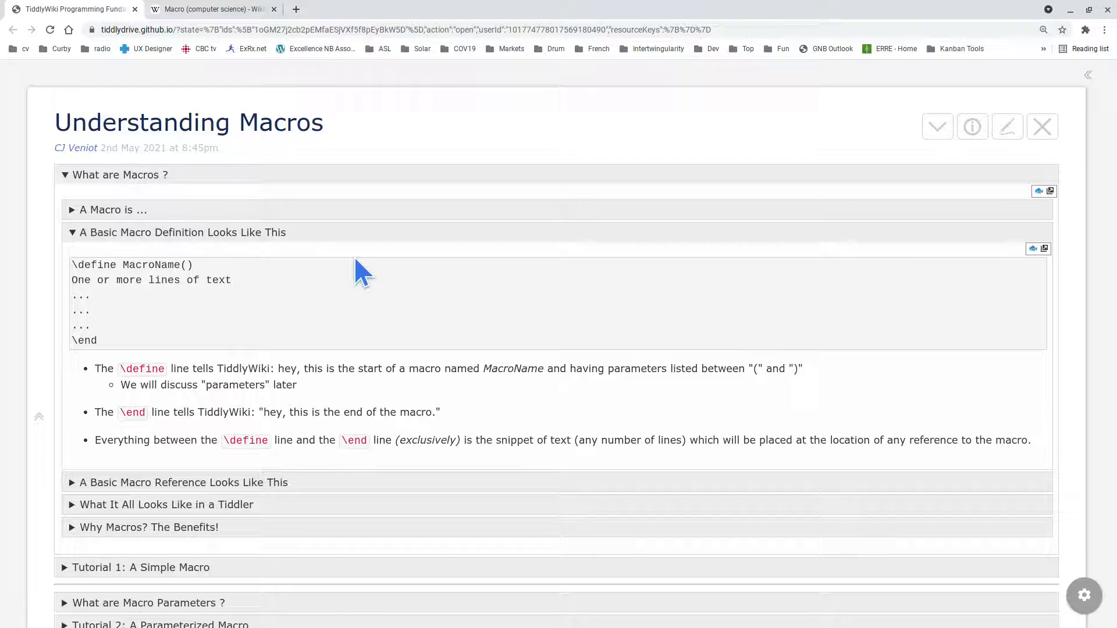
mouse_move(348, 283)
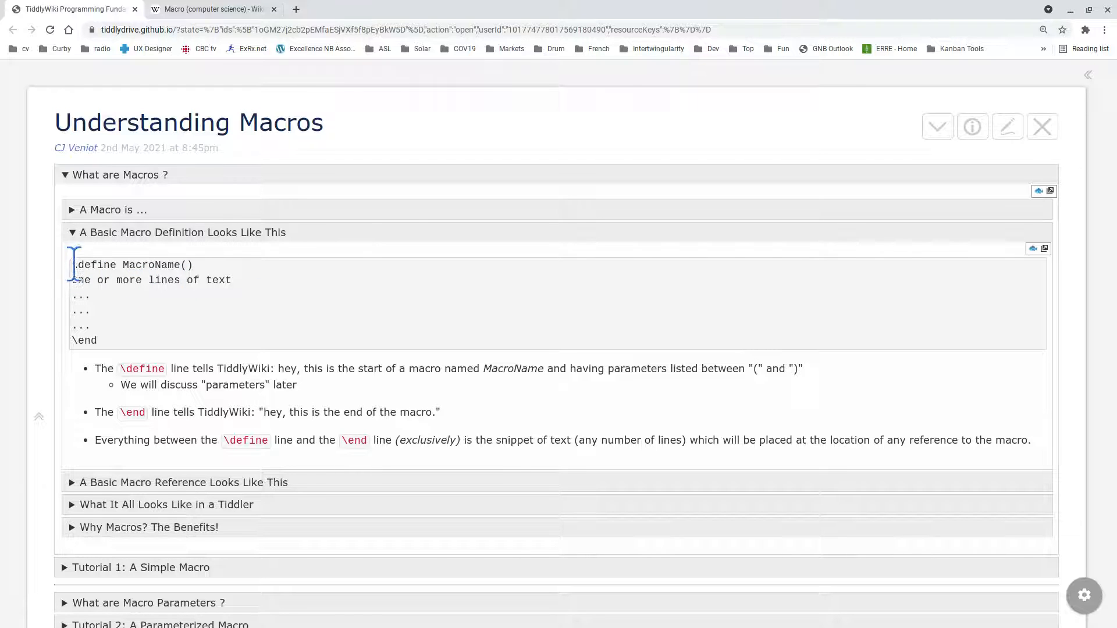
double_click(133, 264)
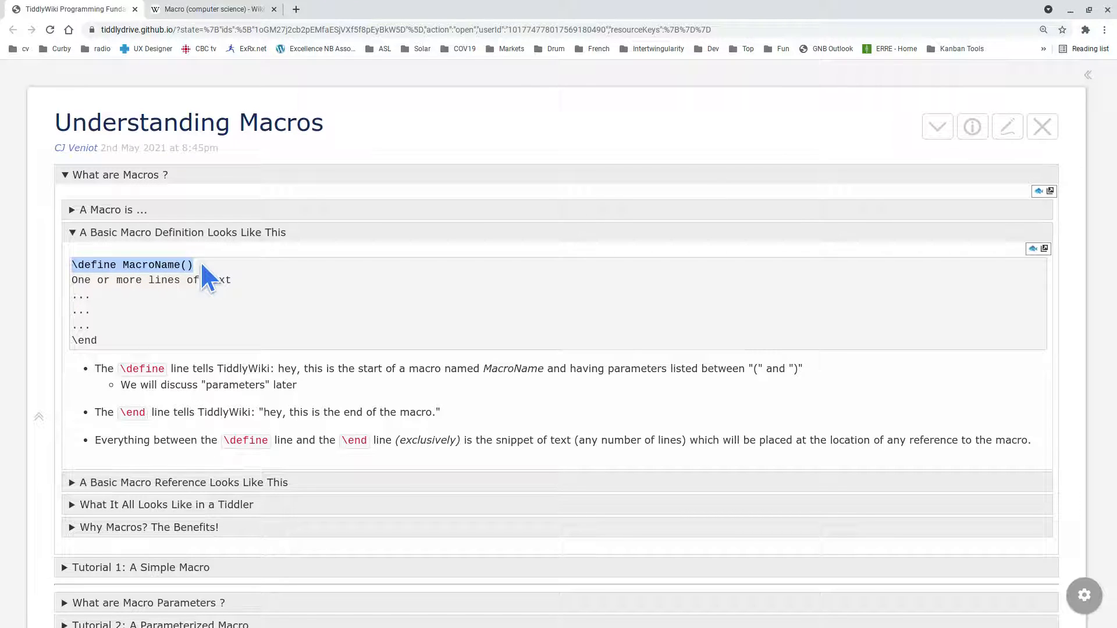
left_click(137, 264)
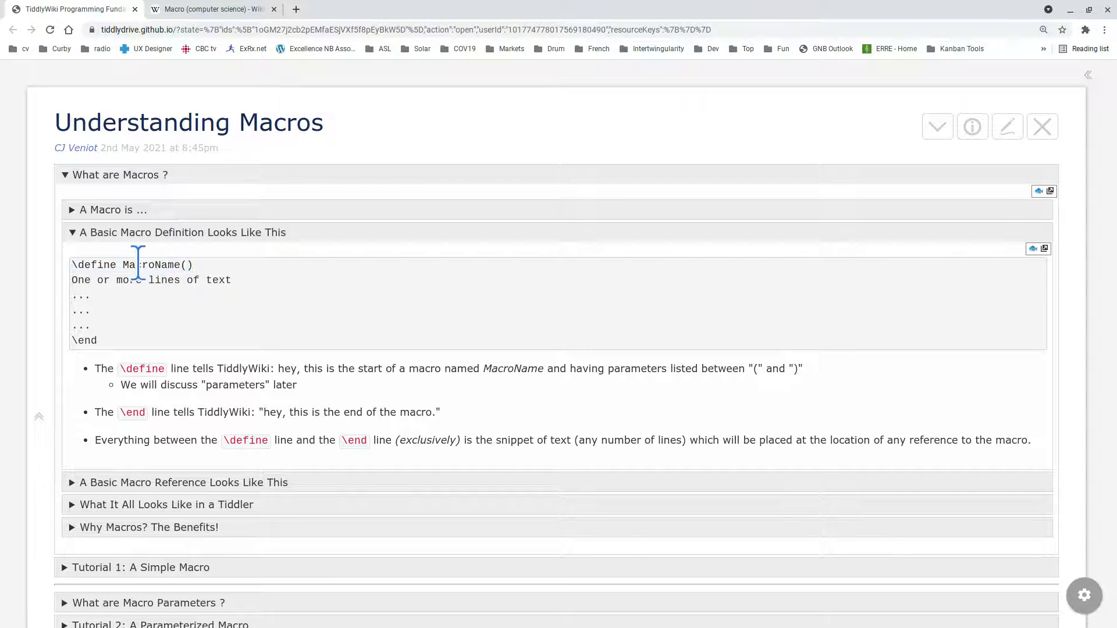
double_click(152, 264)
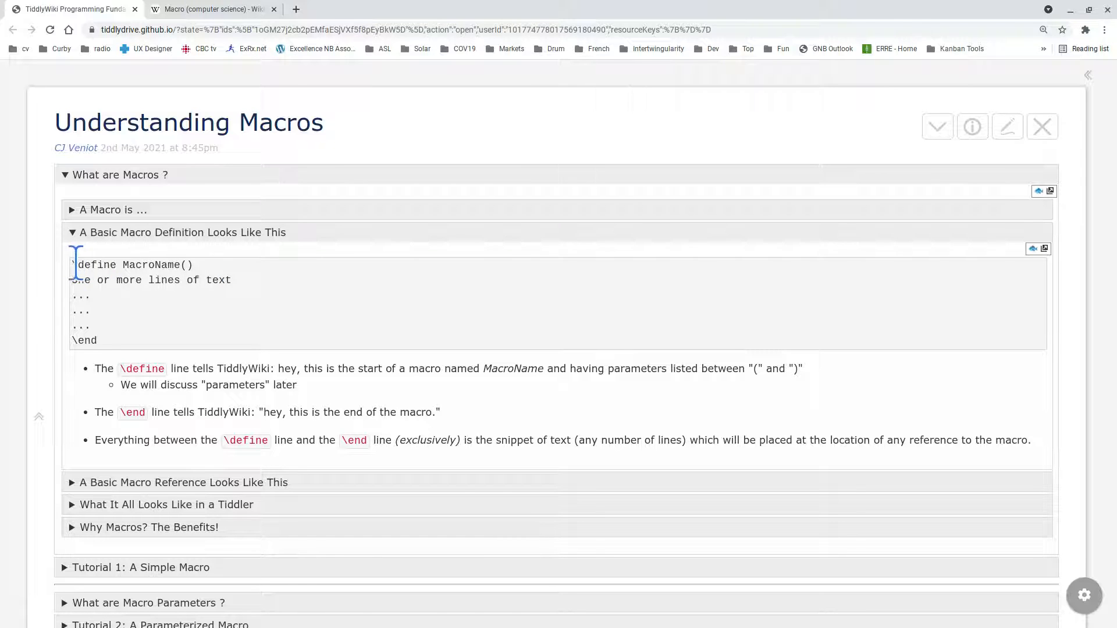
double_click(132, 264)
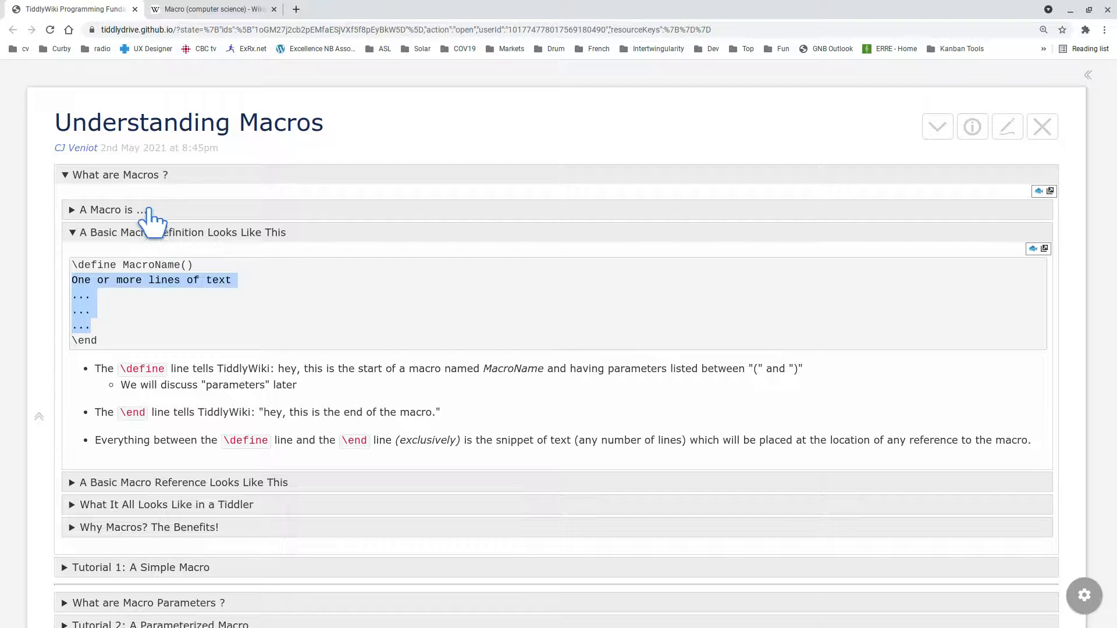
left_click(111, 209)
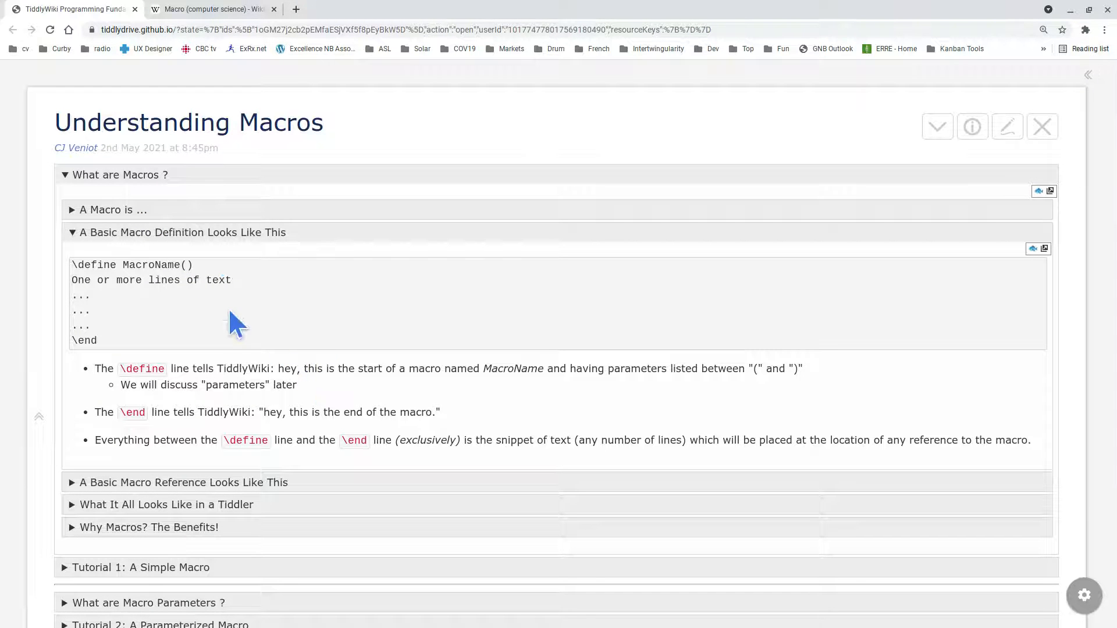
Collapse the definition example, expand the reference example, and highlight <<MacroName>>.
left_click(181, 233)
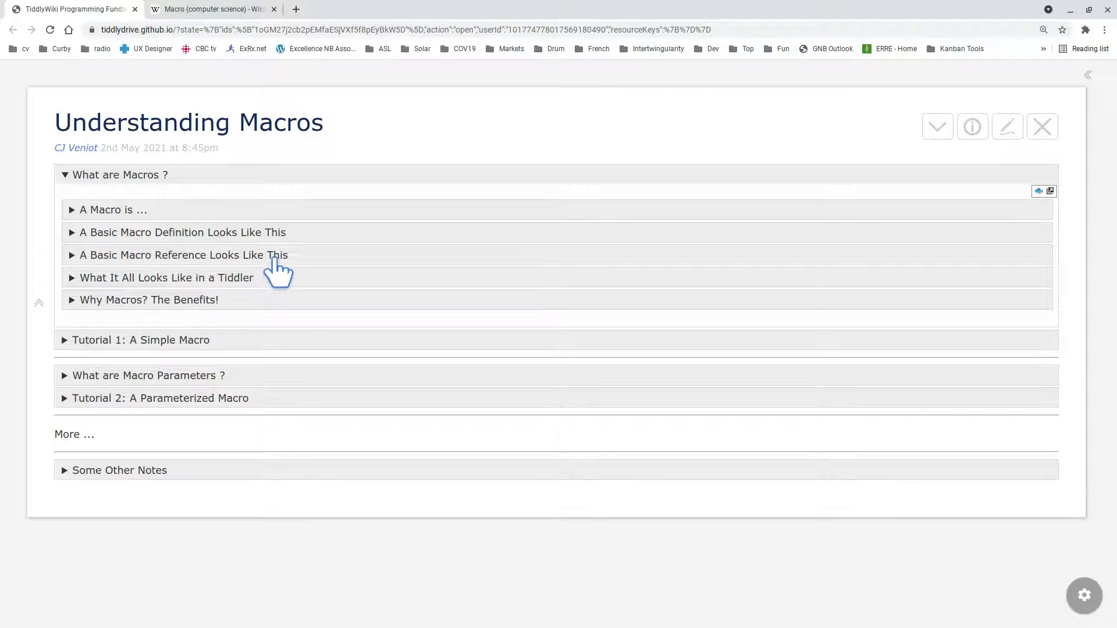
mouse_move(304, 271)
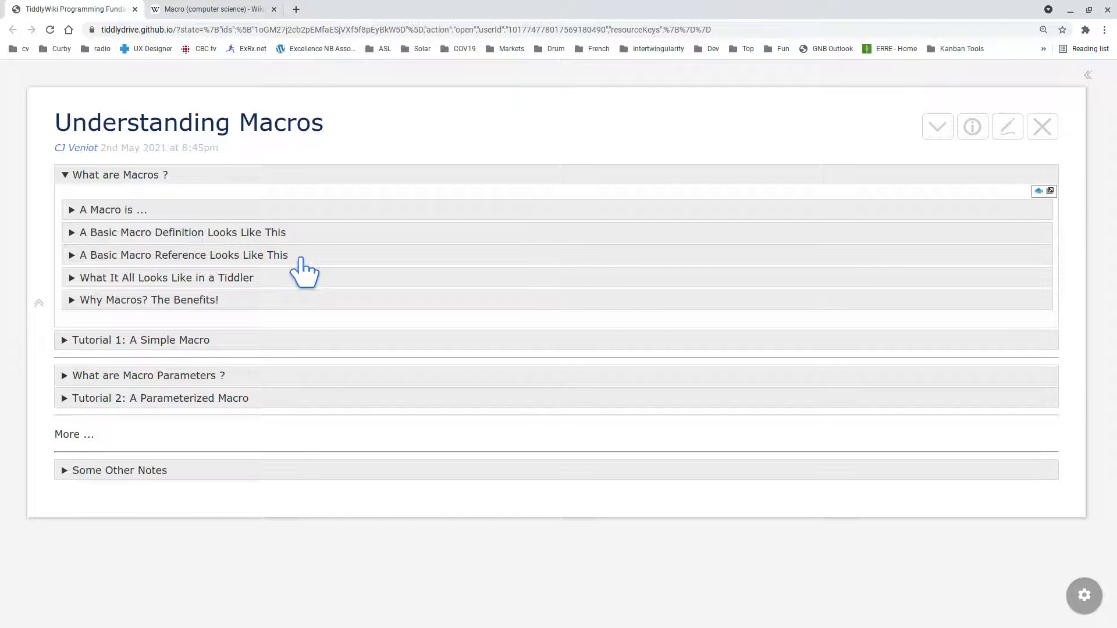
left_click(183, 255)
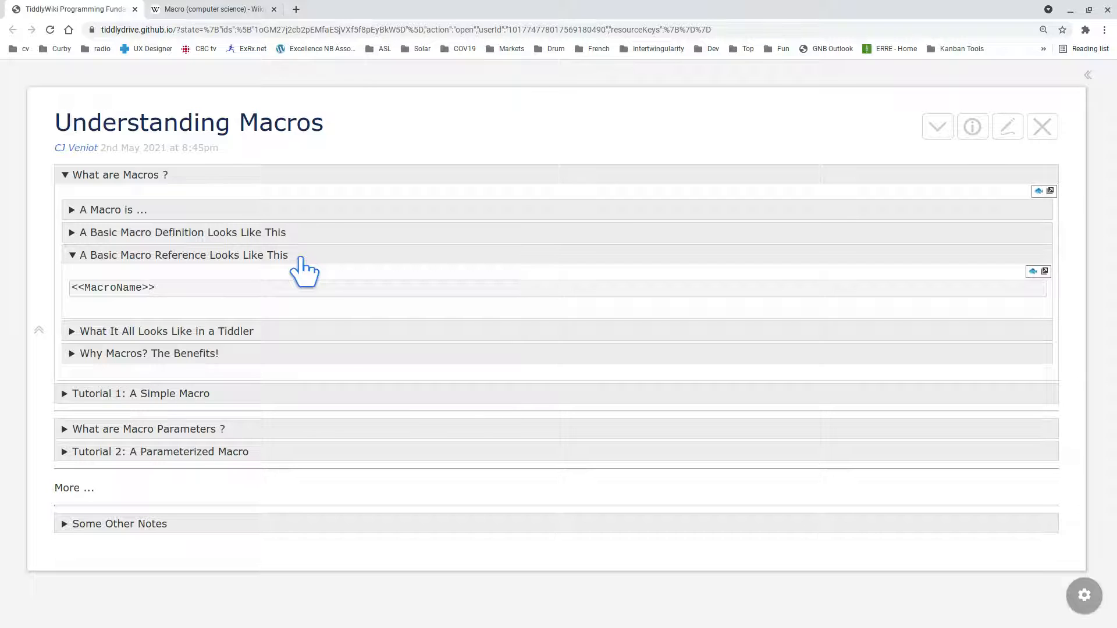
mouse_move(92, 307)
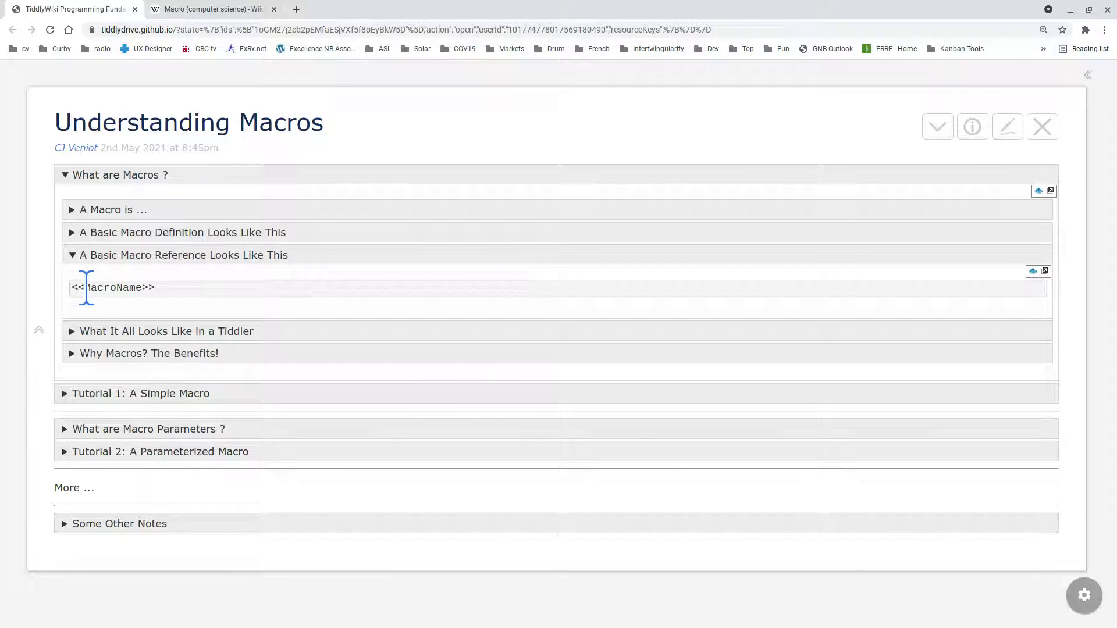
double_click(111, 286)
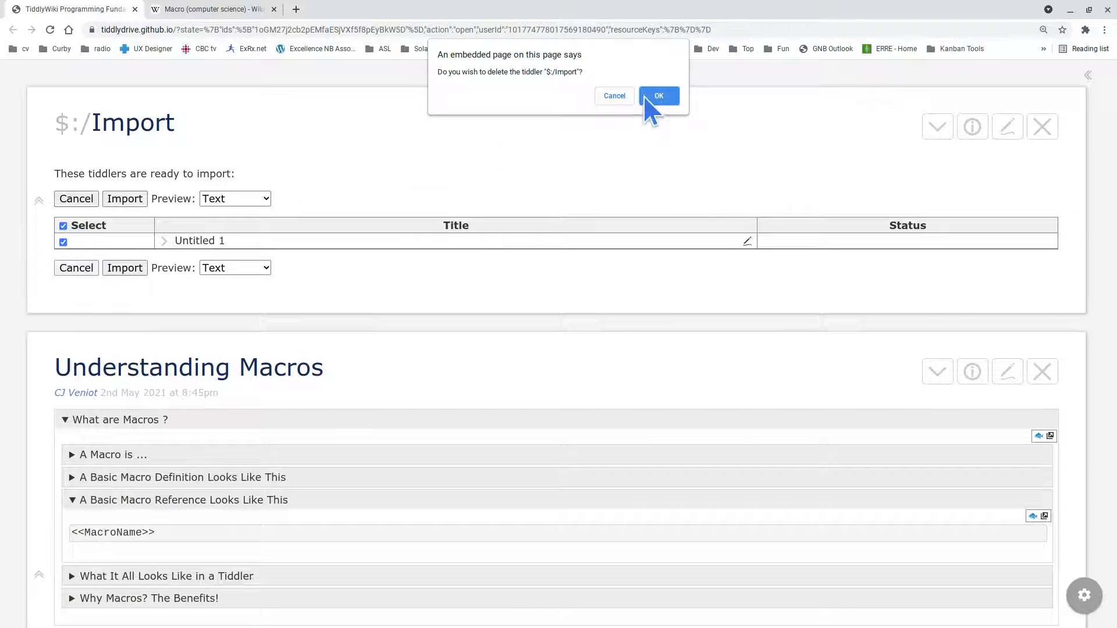
Confirm deletion of $:/Import and collapse the macro reference subsection.
left_click(657, 96)
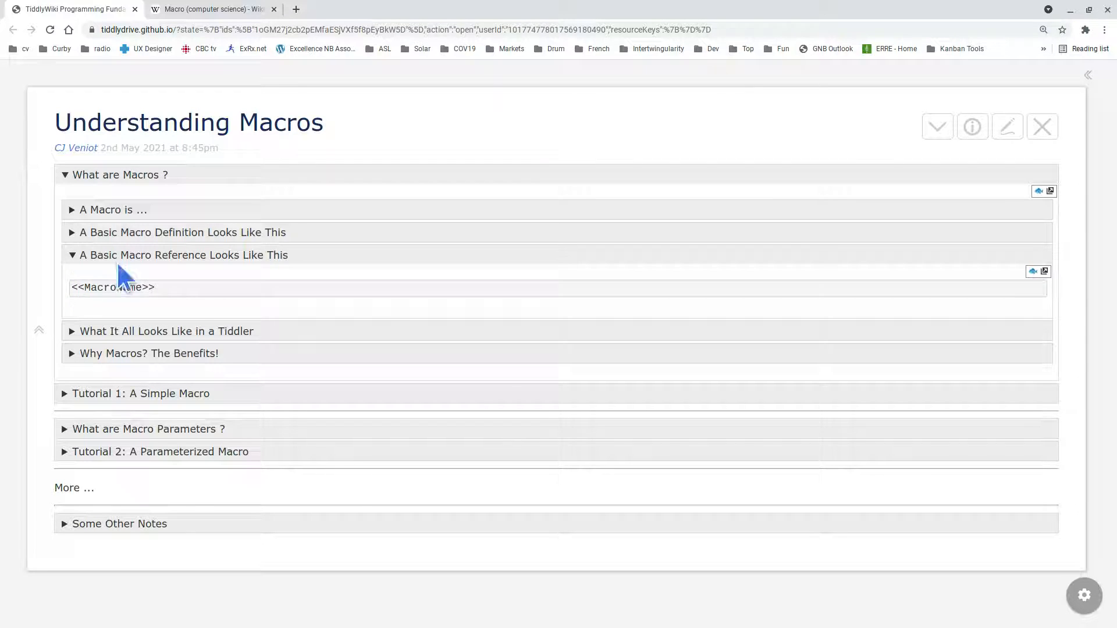
mouse_move(147, 298)
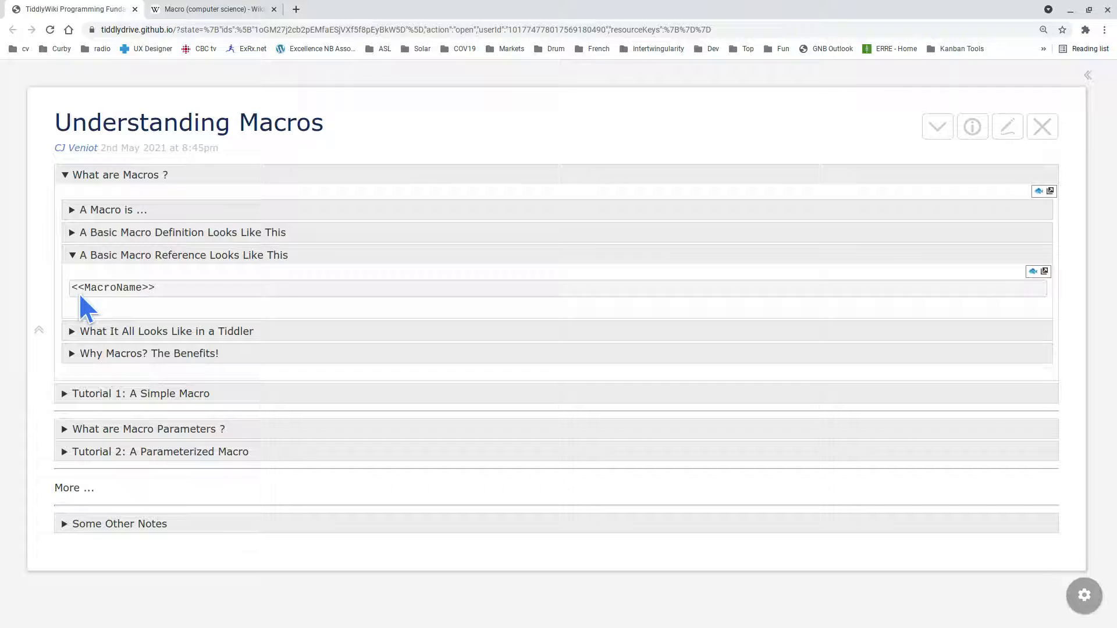
left_click(75, 287)
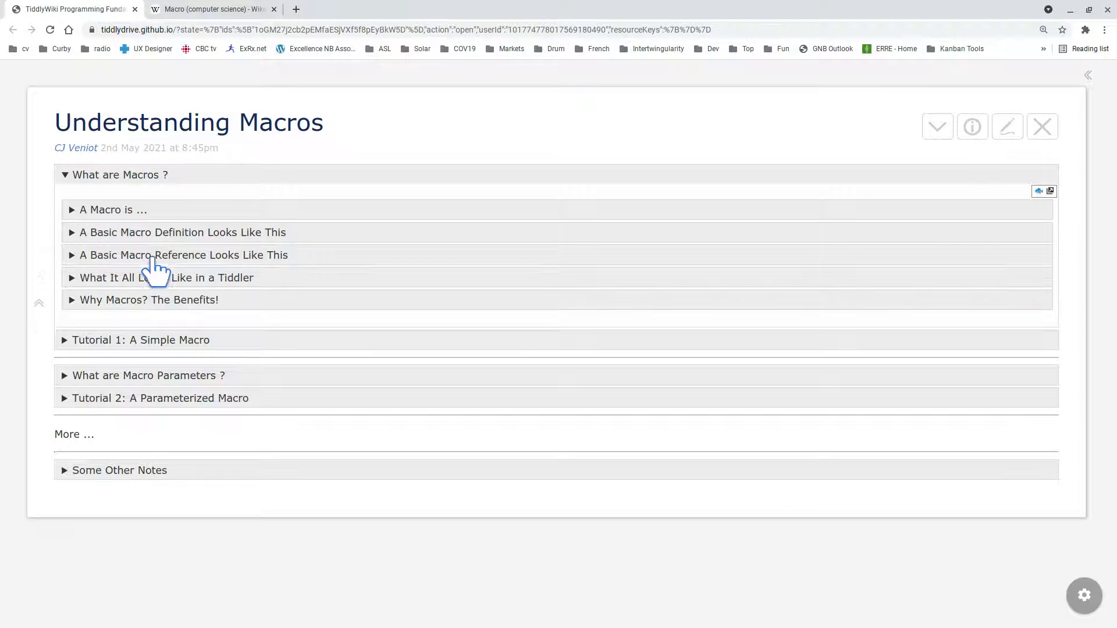
mouse_move(167, 299)
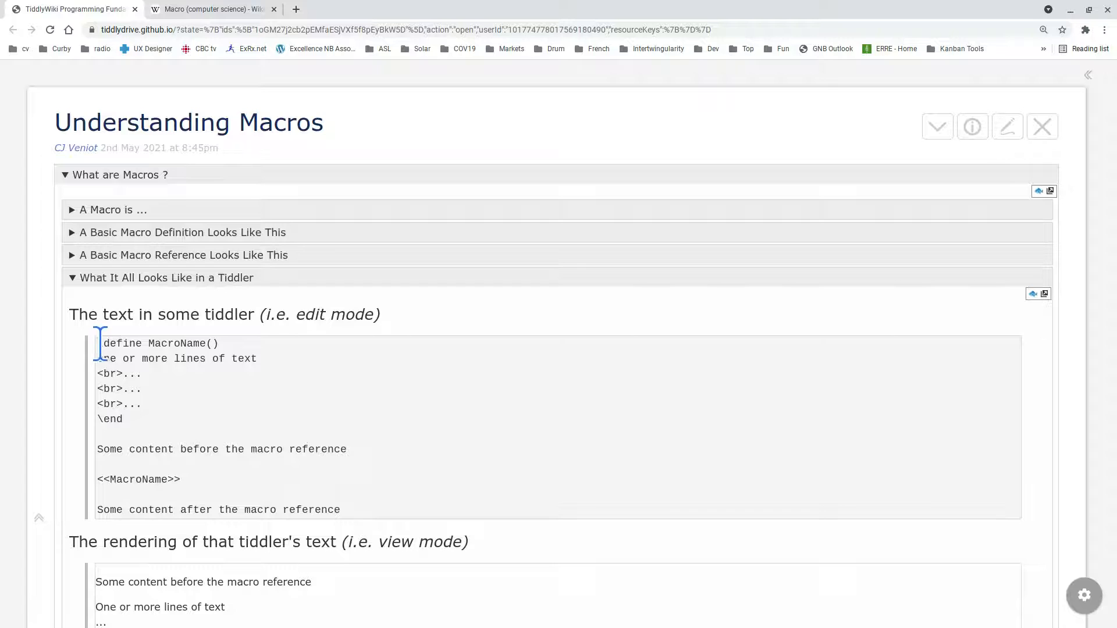
left_click_drag(97, 343, 121, 419)
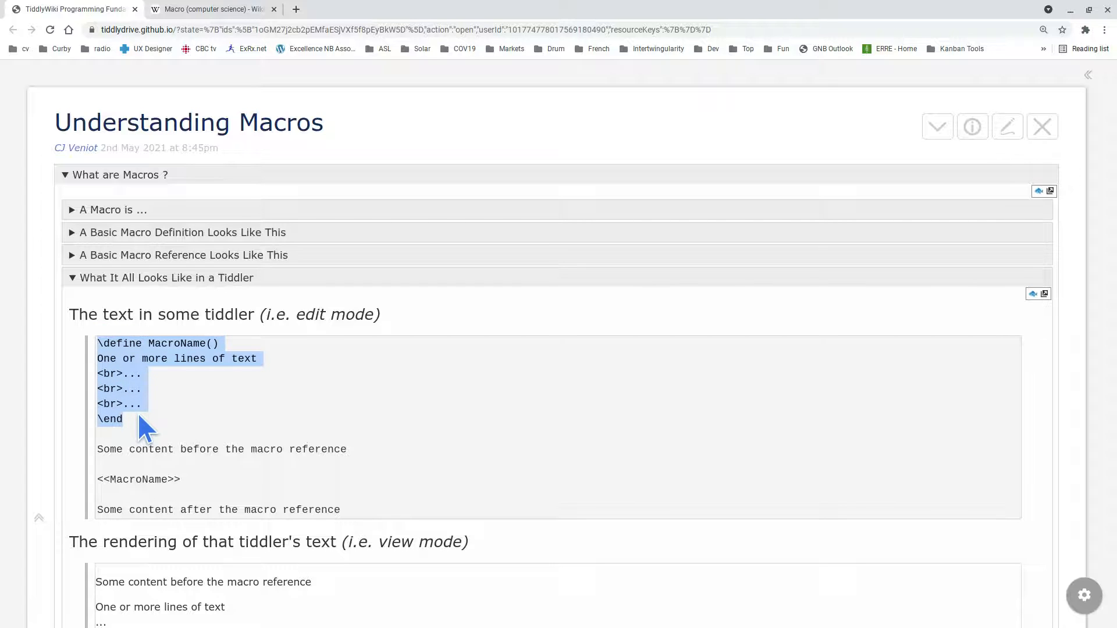
mouse_move(178, 416)
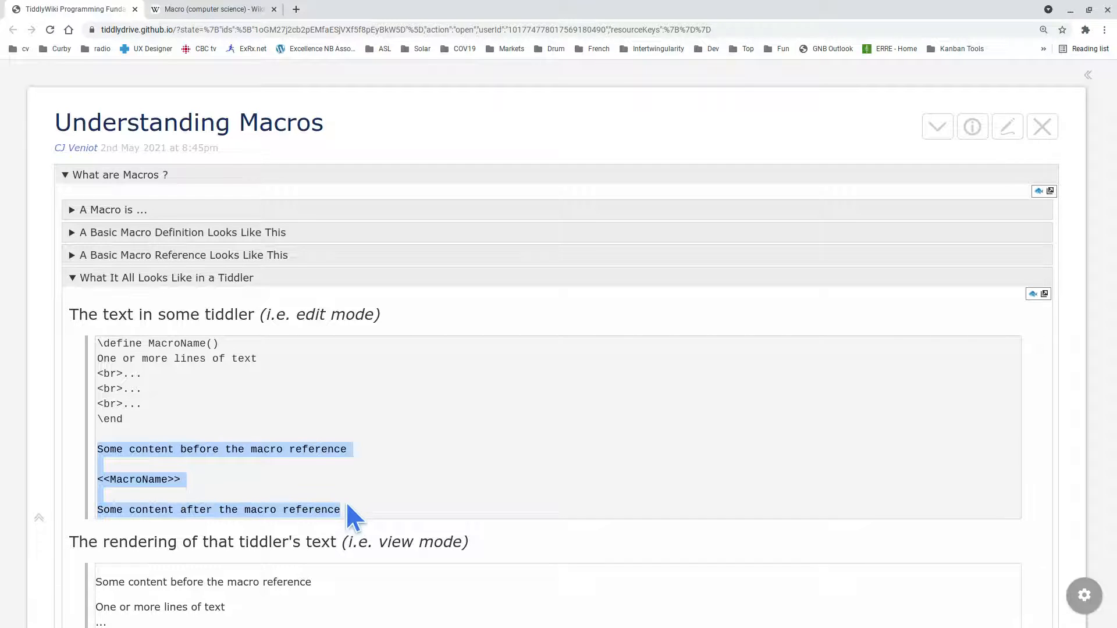
left_click(264, 448)
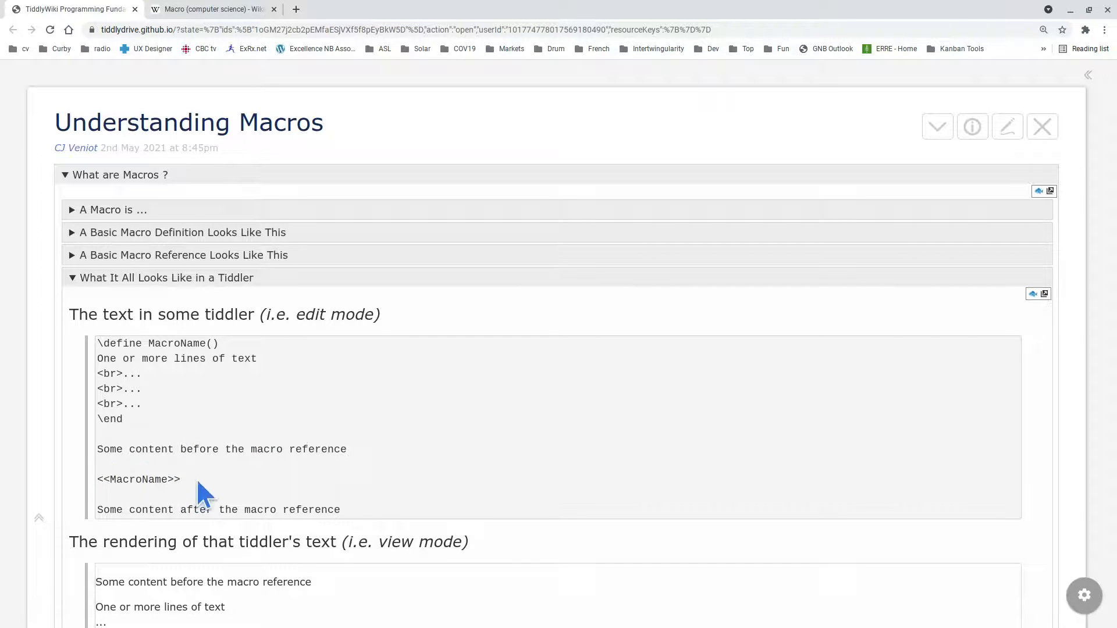
mouse_move(226, 415)
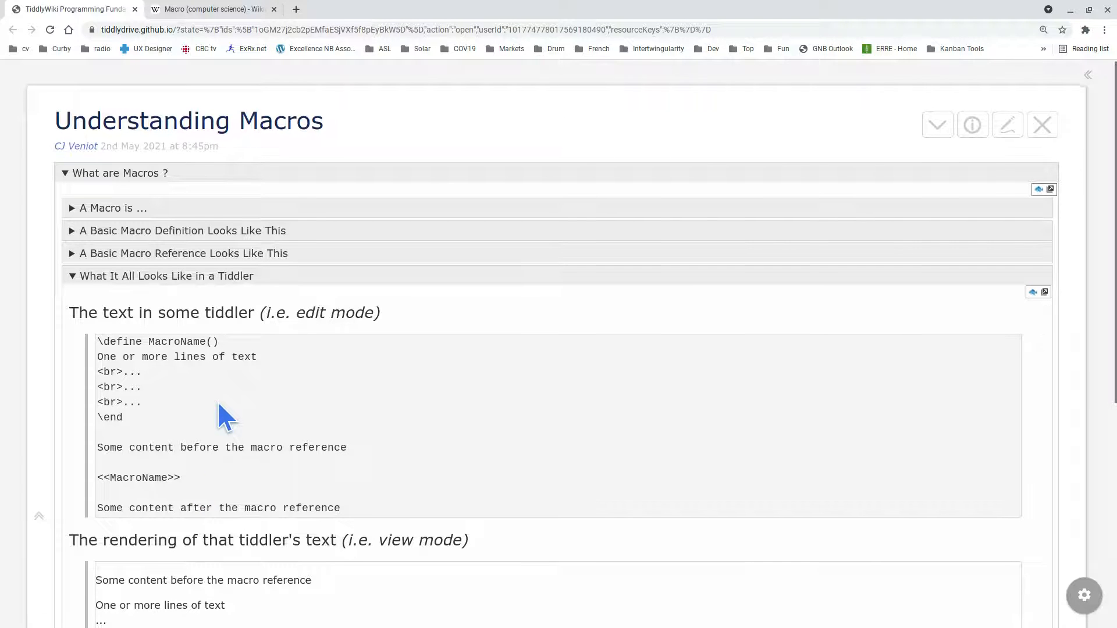
scroll("down", 3)
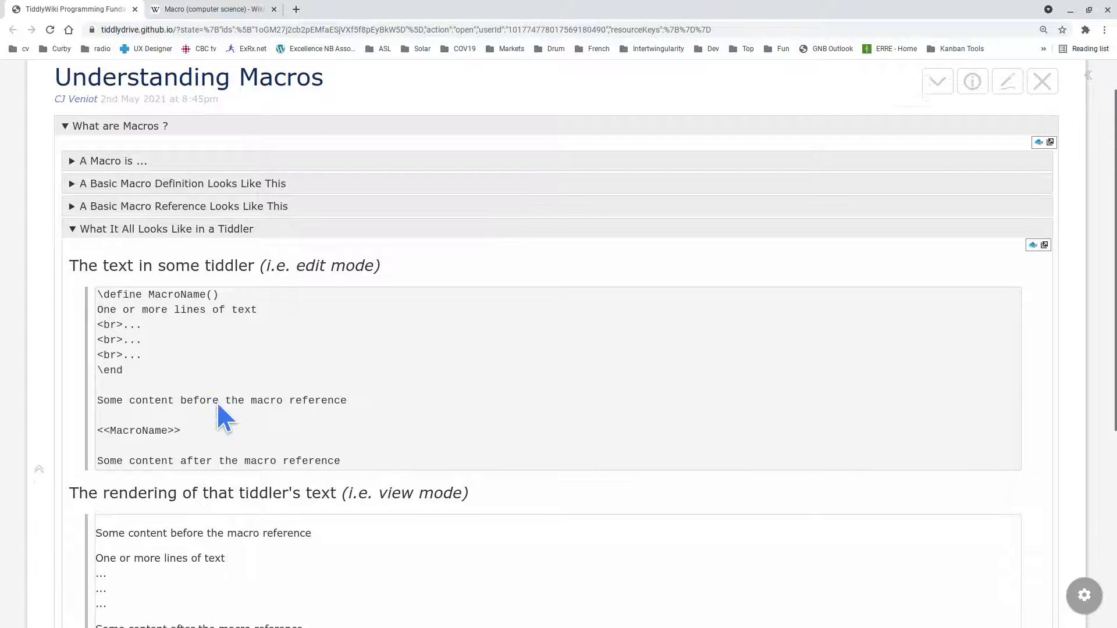
scroll("down", 3)
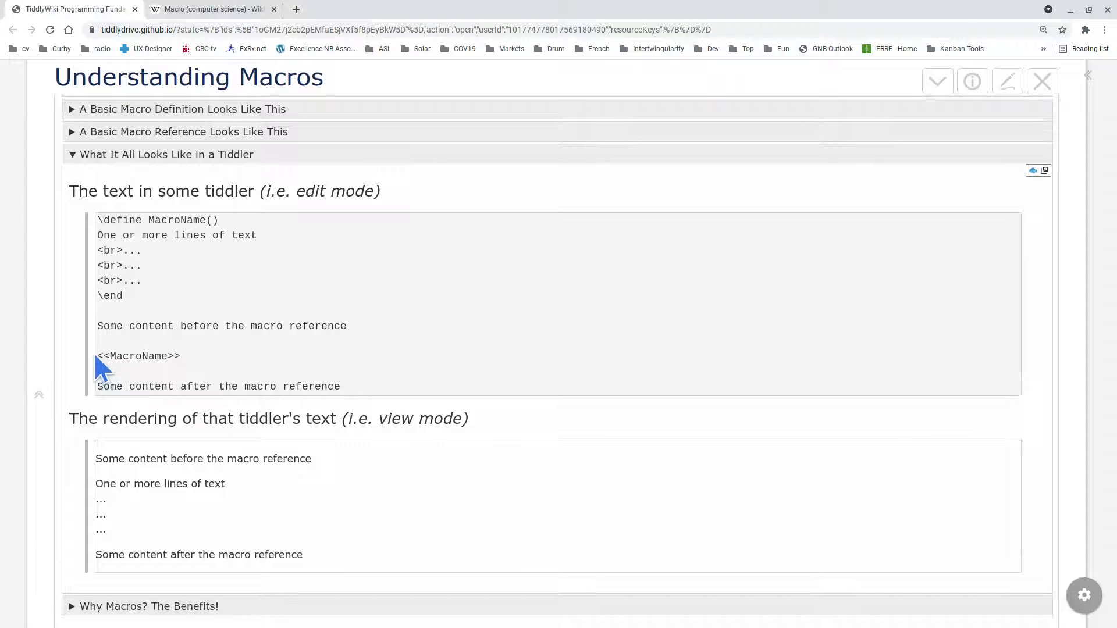
double_click(138, 356)
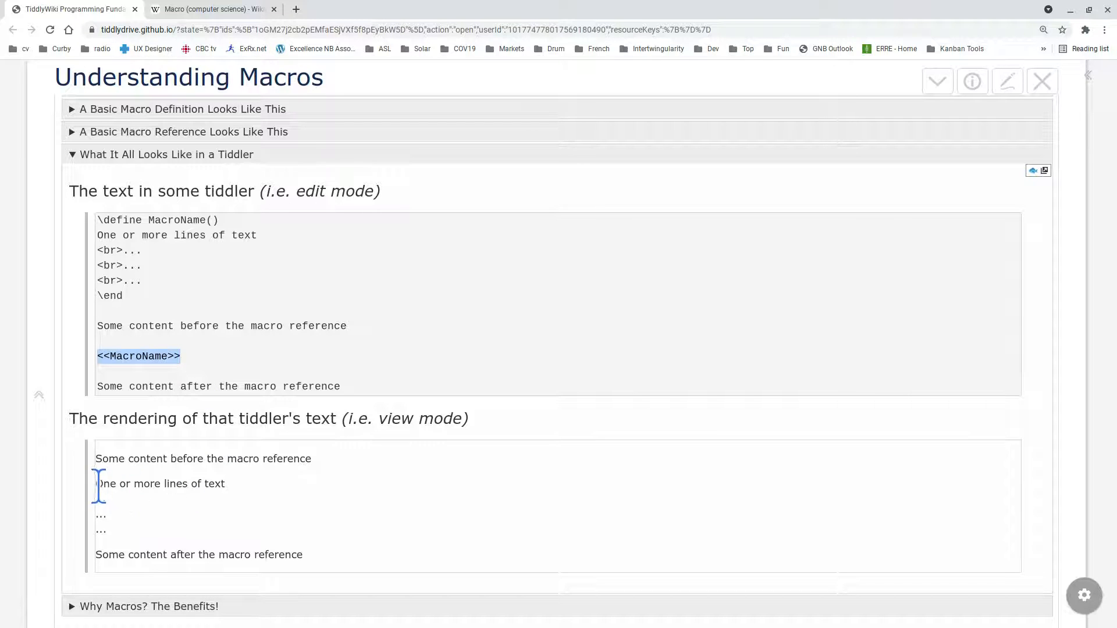
left_click_drag(96, 483, 101, 531)
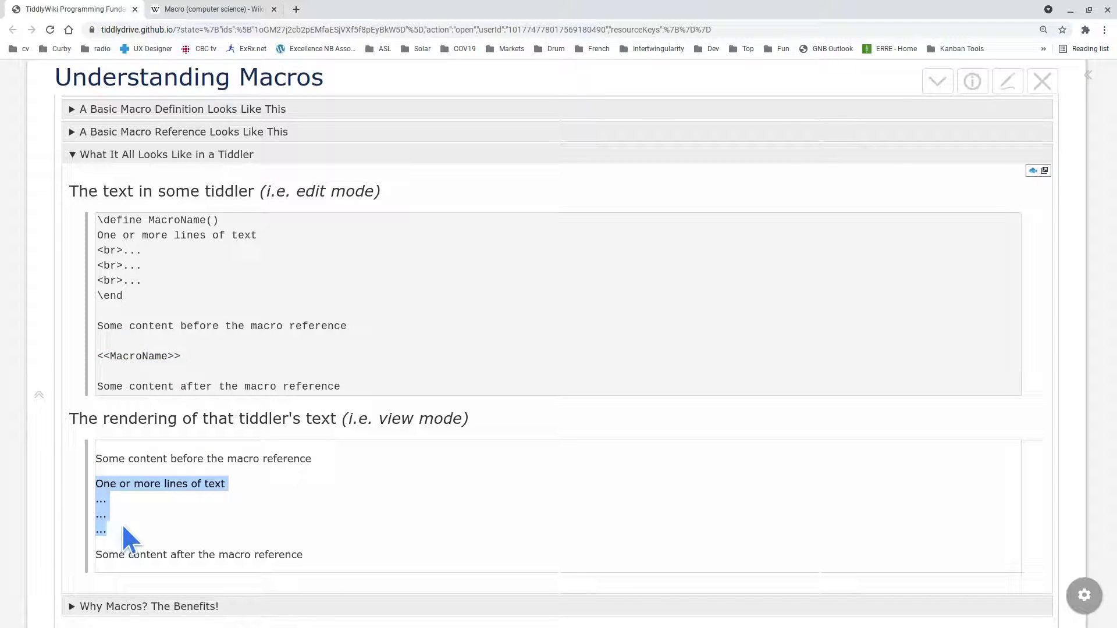
mouse_move(225, 520)
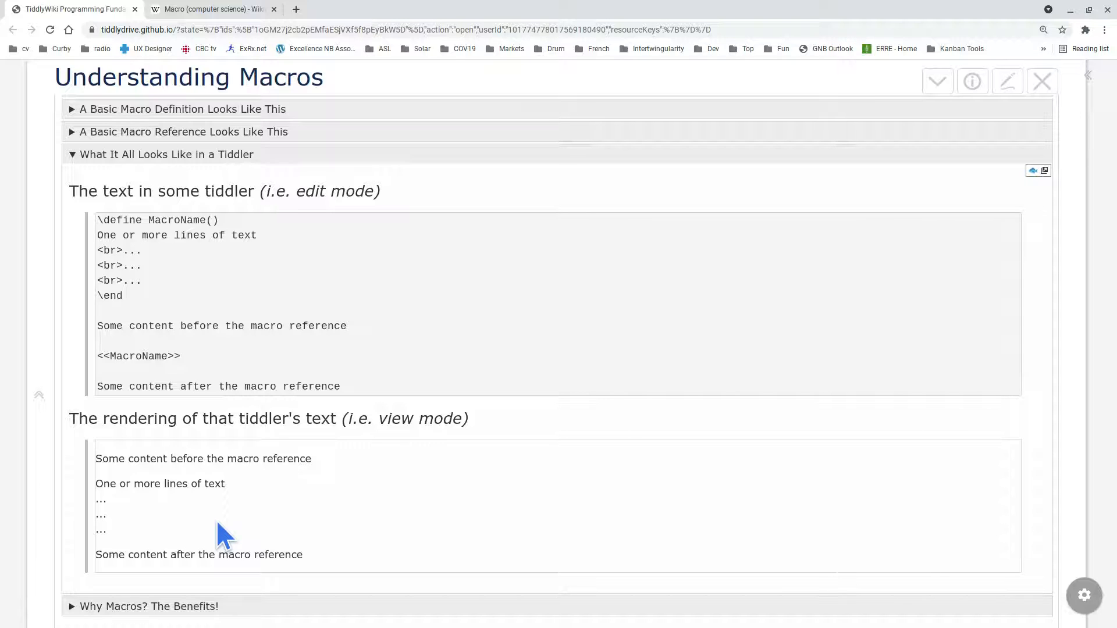
mouse_move(104, 246)
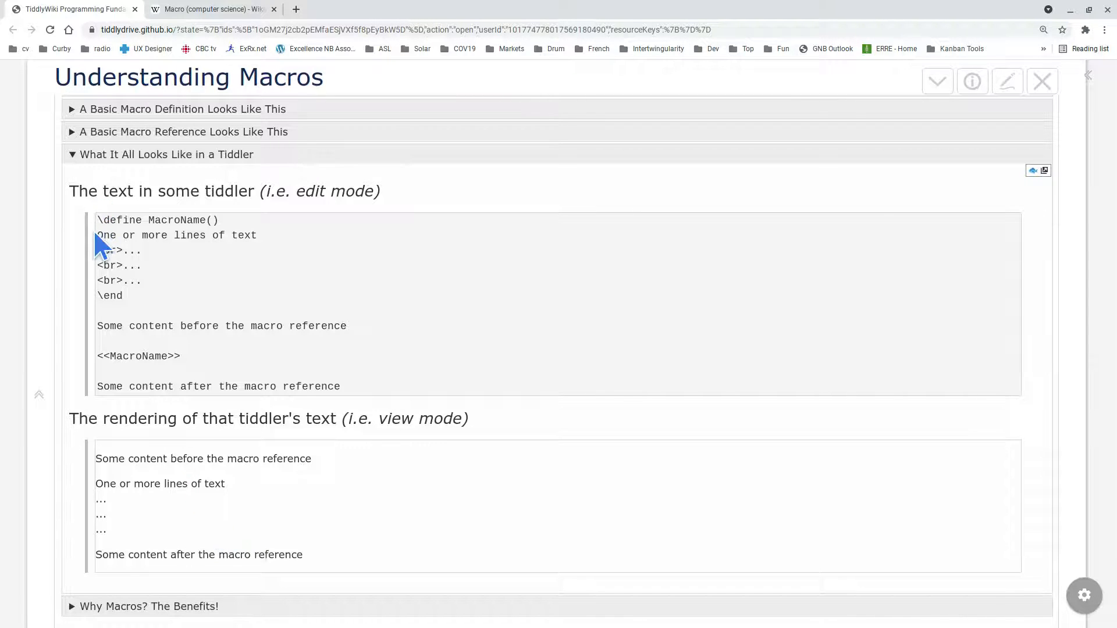
left_click_drag(98, 235, 189, 326)
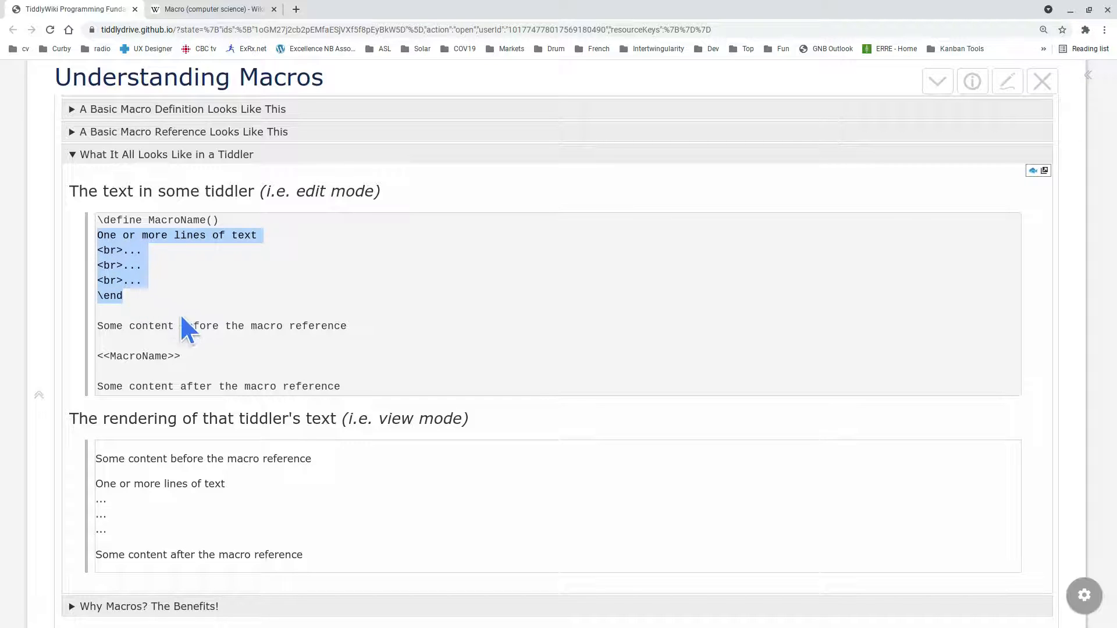
left_click(185, 326)
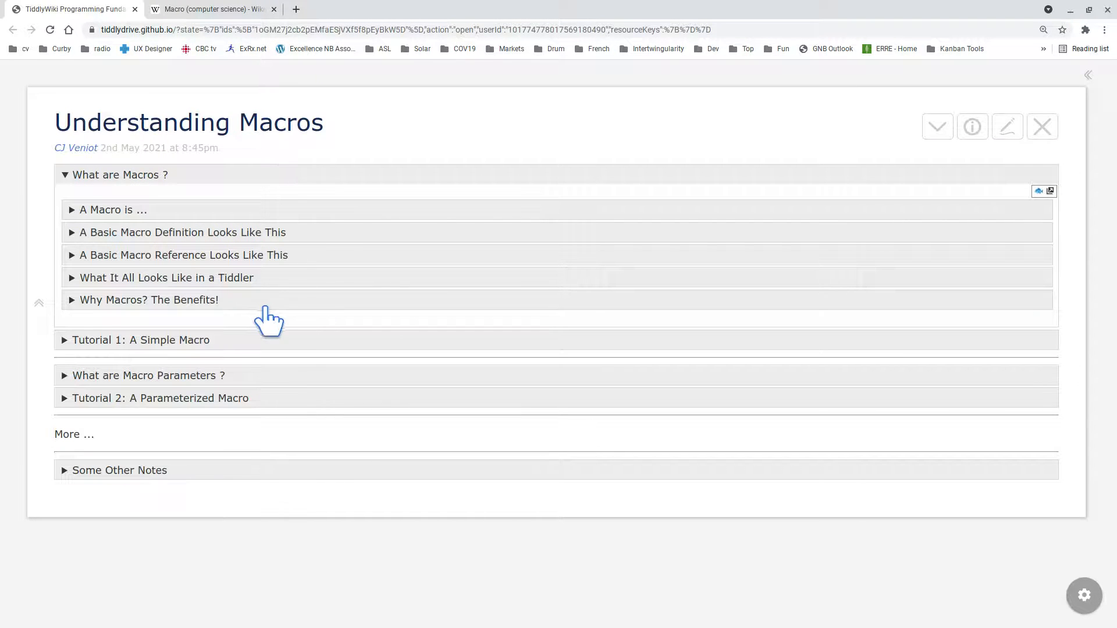
left_click(148, 299)
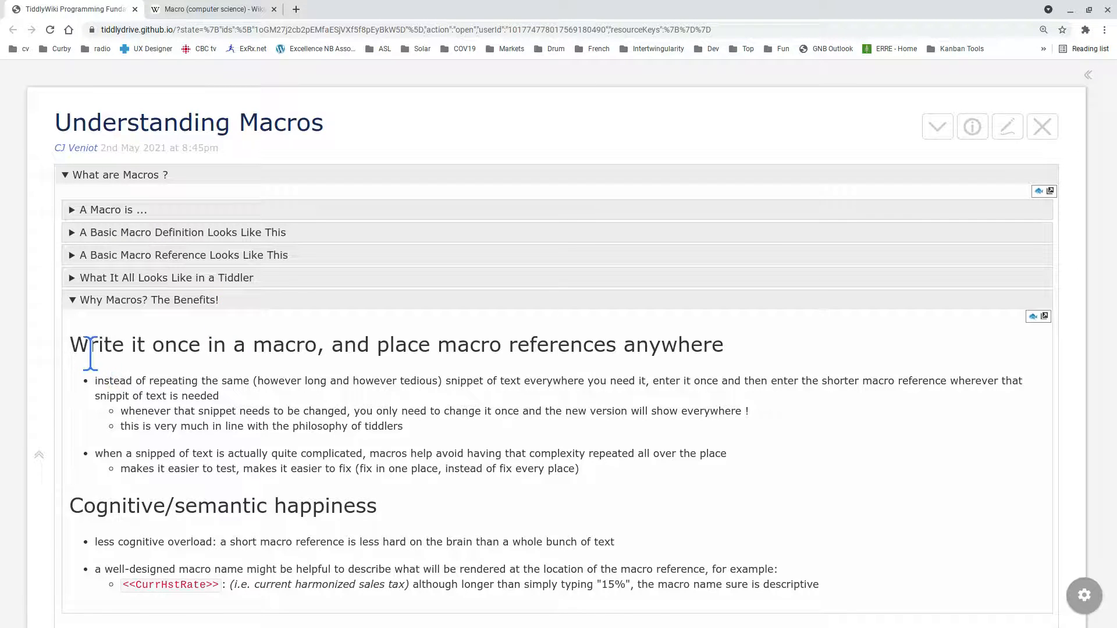
mouse_move(169, 406)
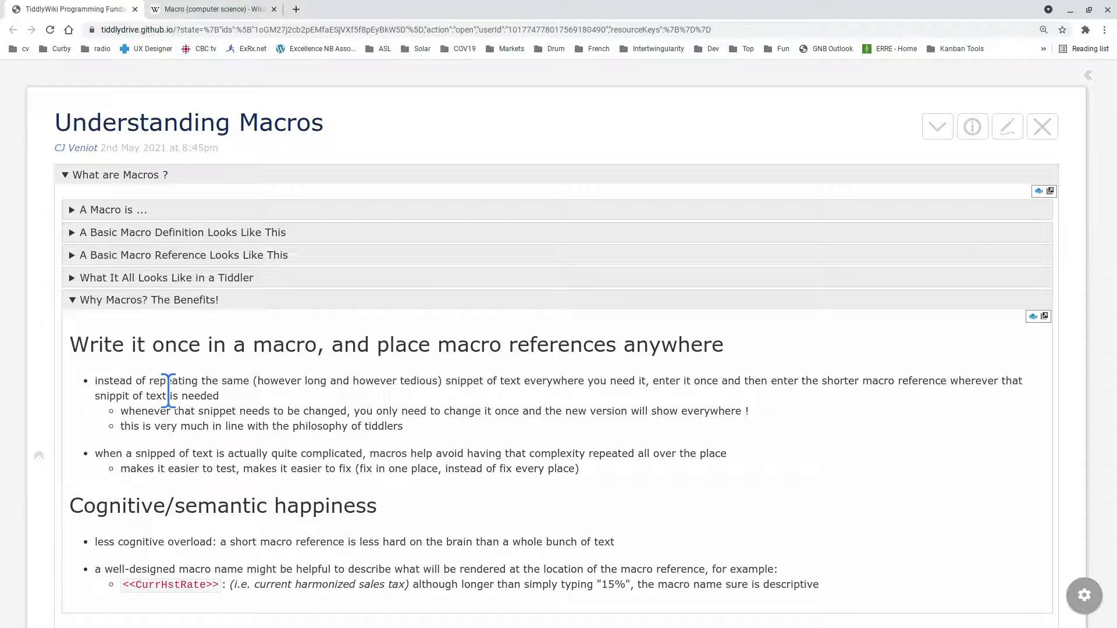
mouse_move(339, 409)
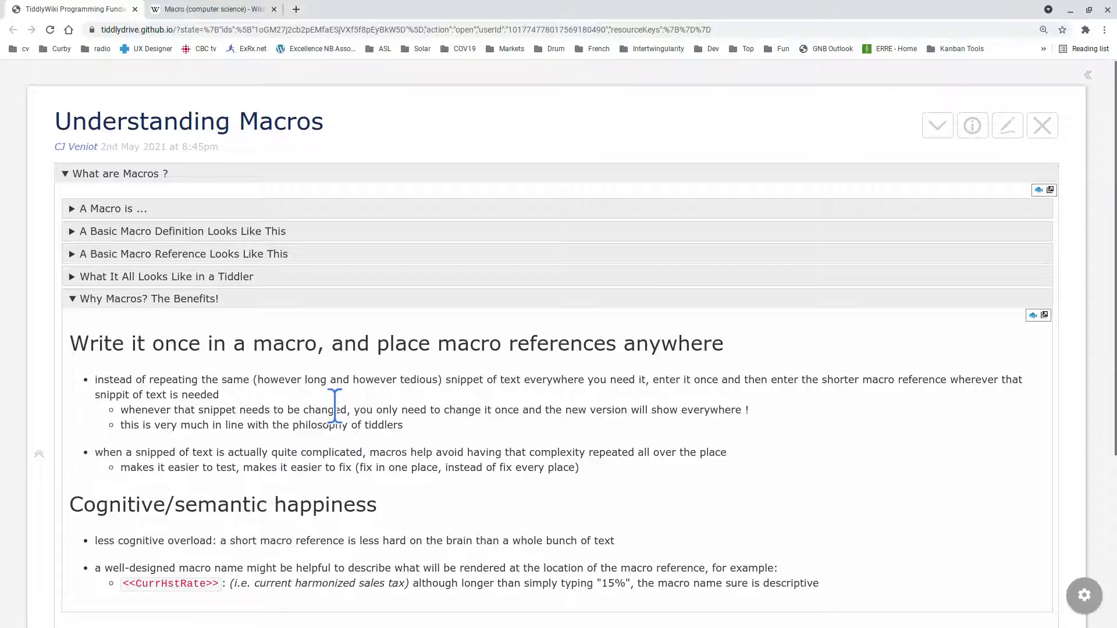
scroll("down", 3)
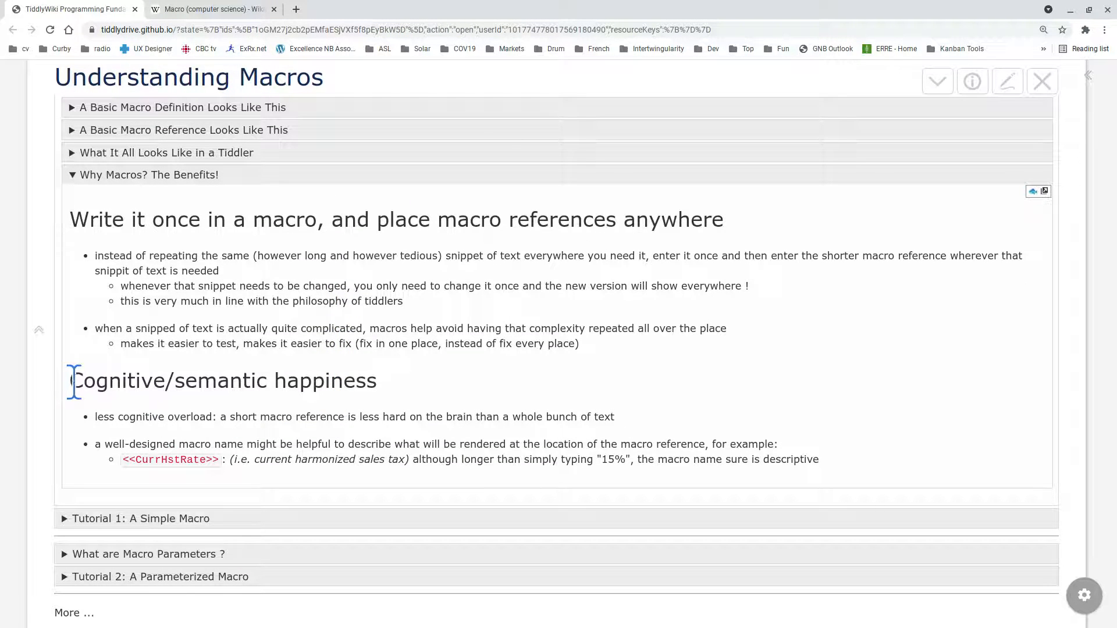
double_click(223, 381)
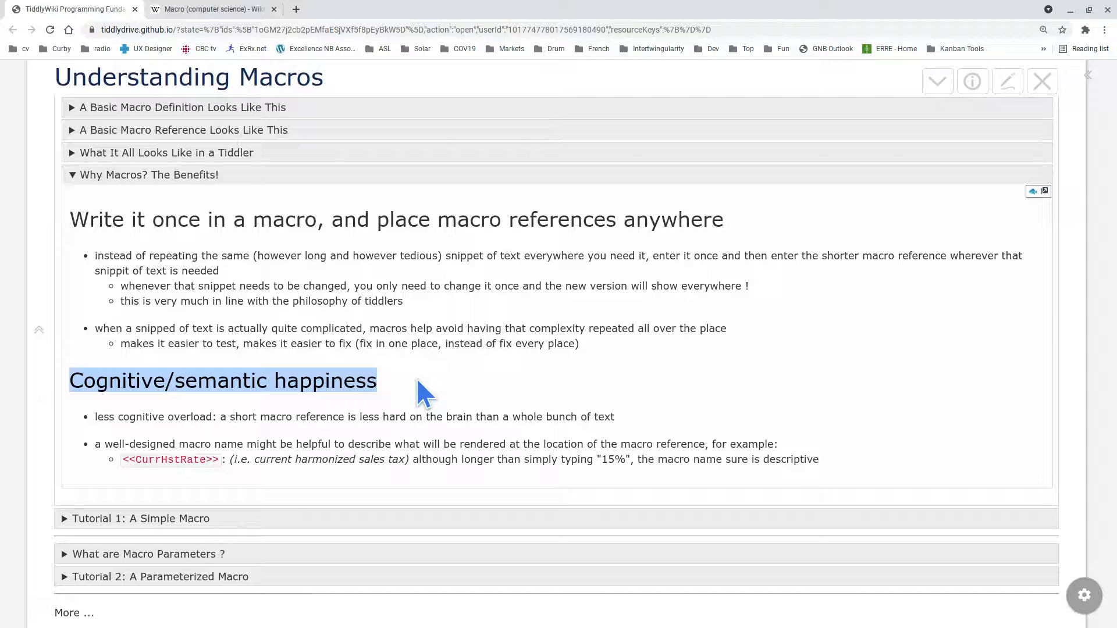
left_click(143, 431)
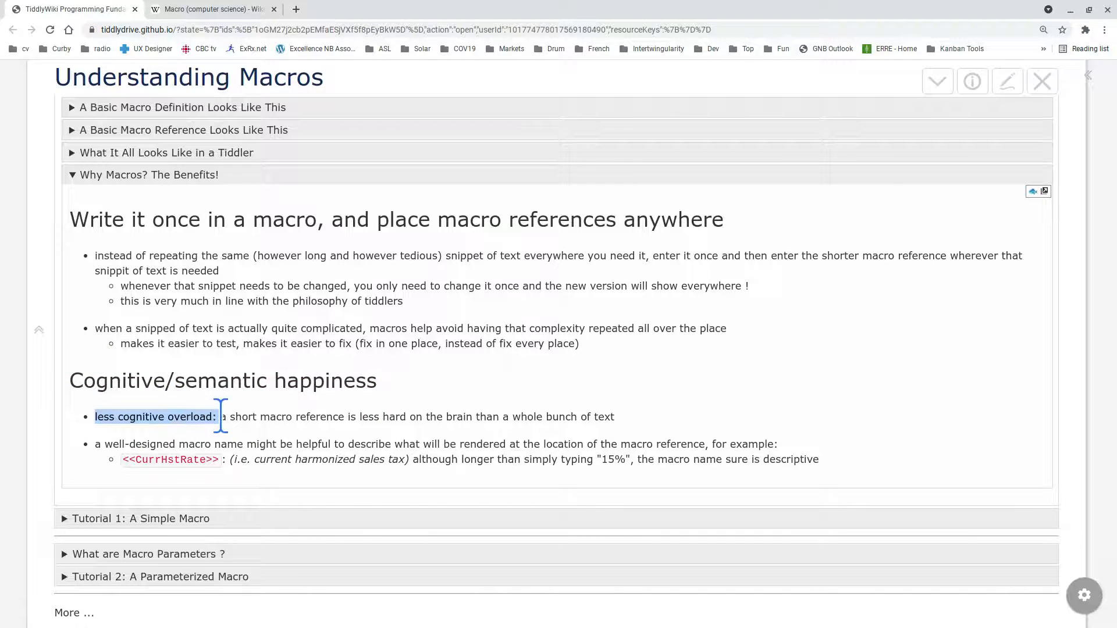
left_click(299, 417)
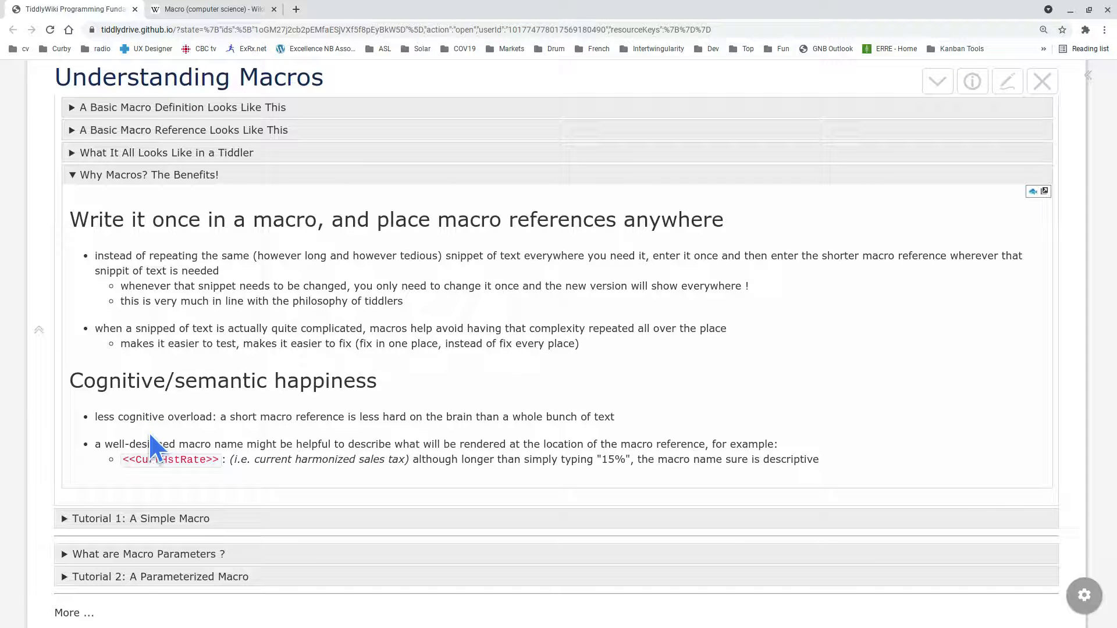
scroll("down", 3)
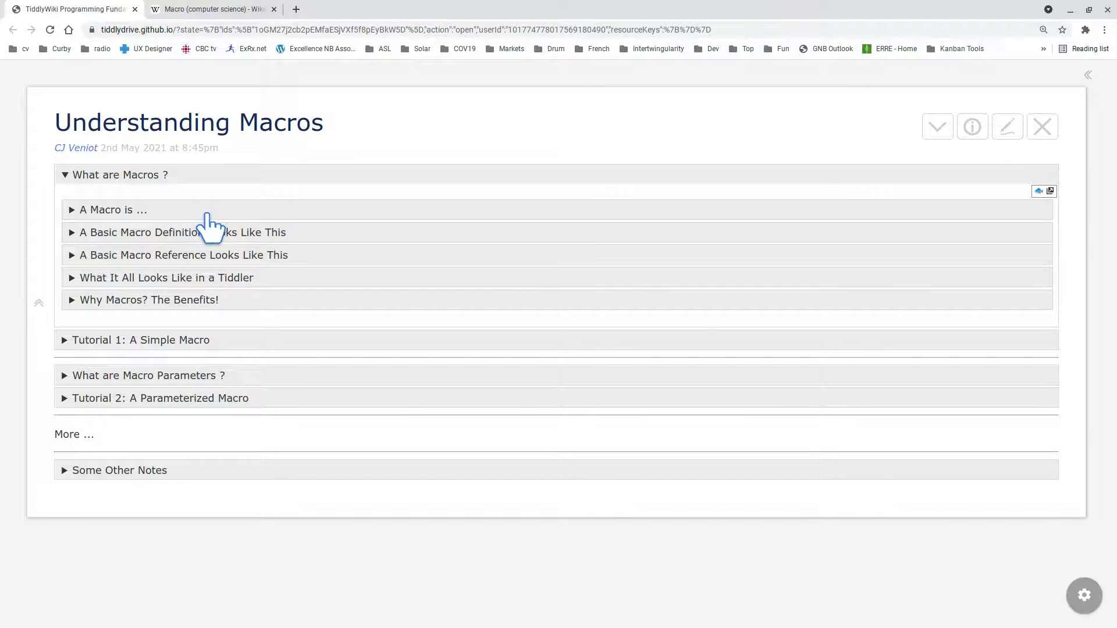
Expand 'Tutorial 1: A Simple Macro' and close the Understanding Macros tiddler.
left_click(141, 340)
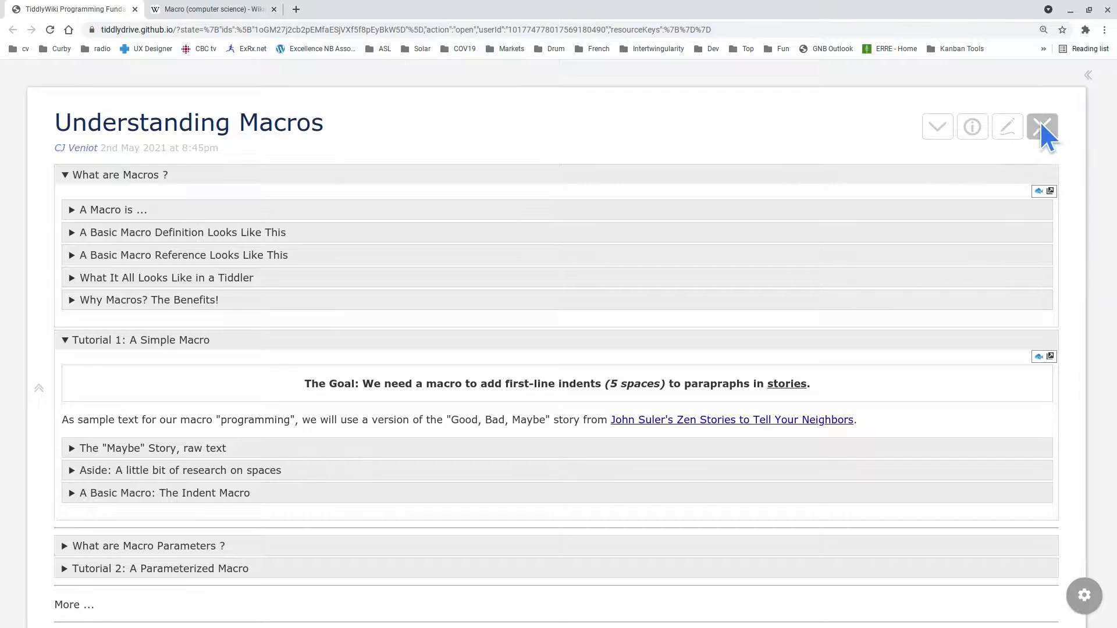
left_click(1041, 127)
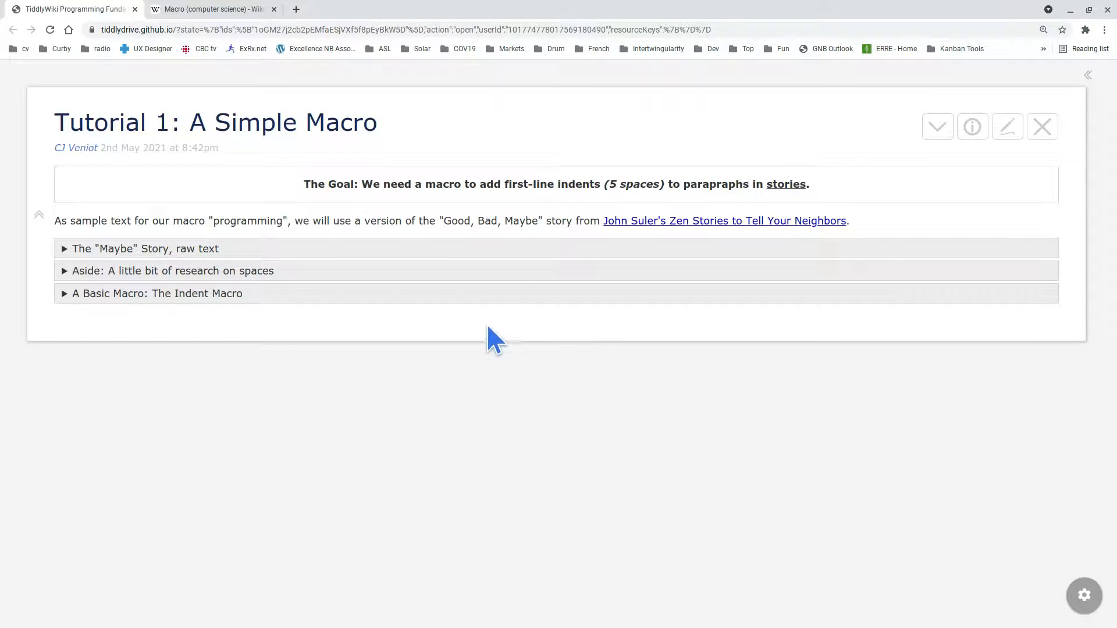
mouse_move(307, 253)
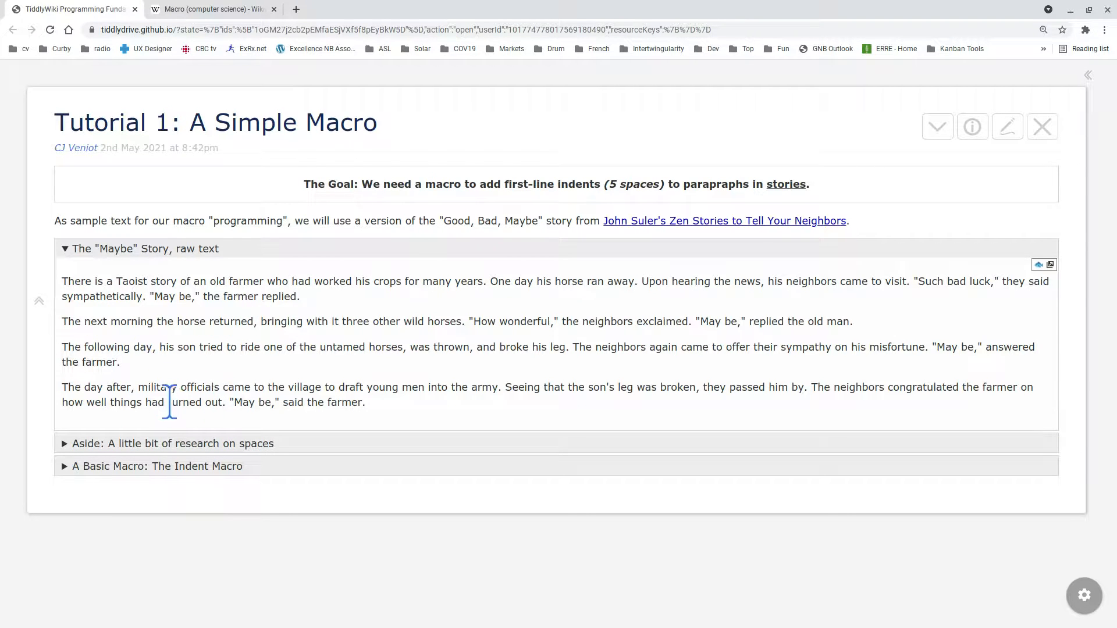
mouse_move(114, 347)
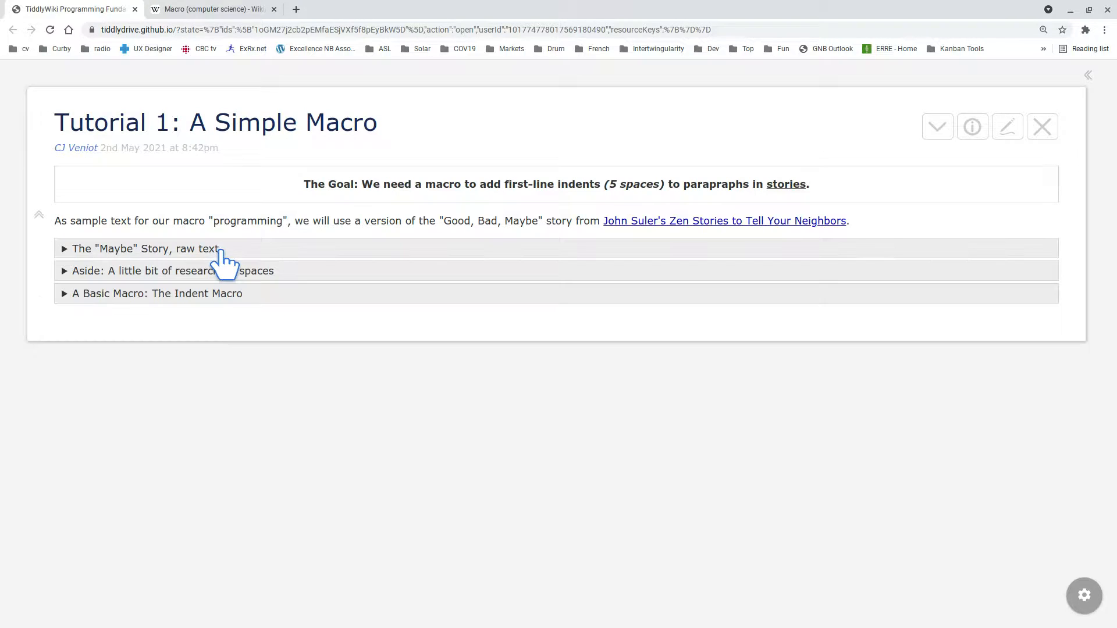
mouse_move(203, 285)
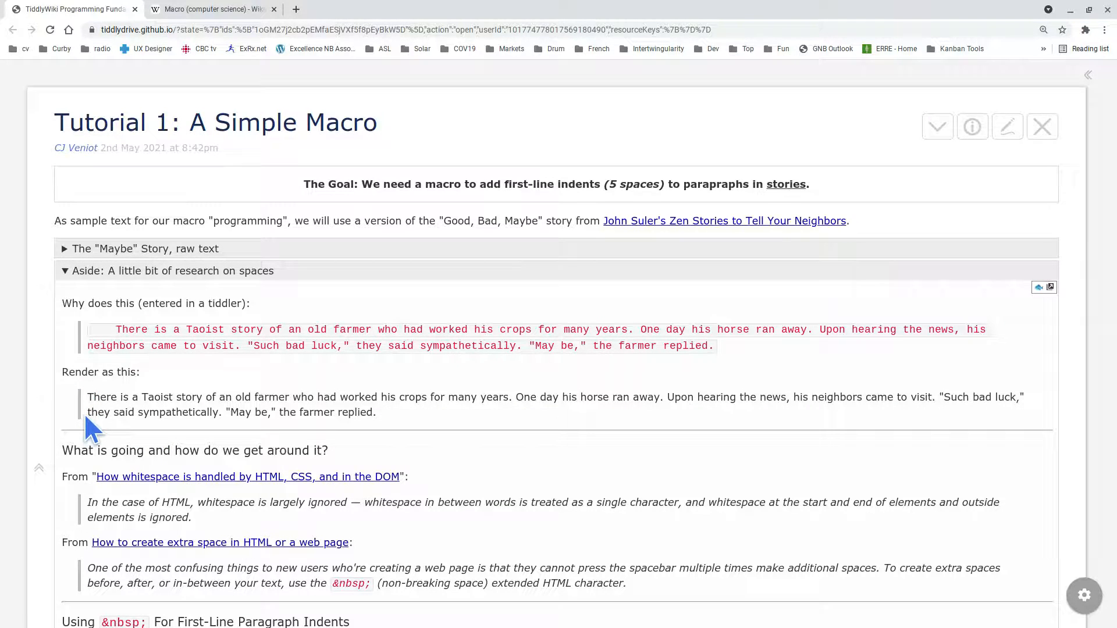
Scroll through the spaces aside to the &nbsp; first-line indent workaround.
scroll("down", 3)
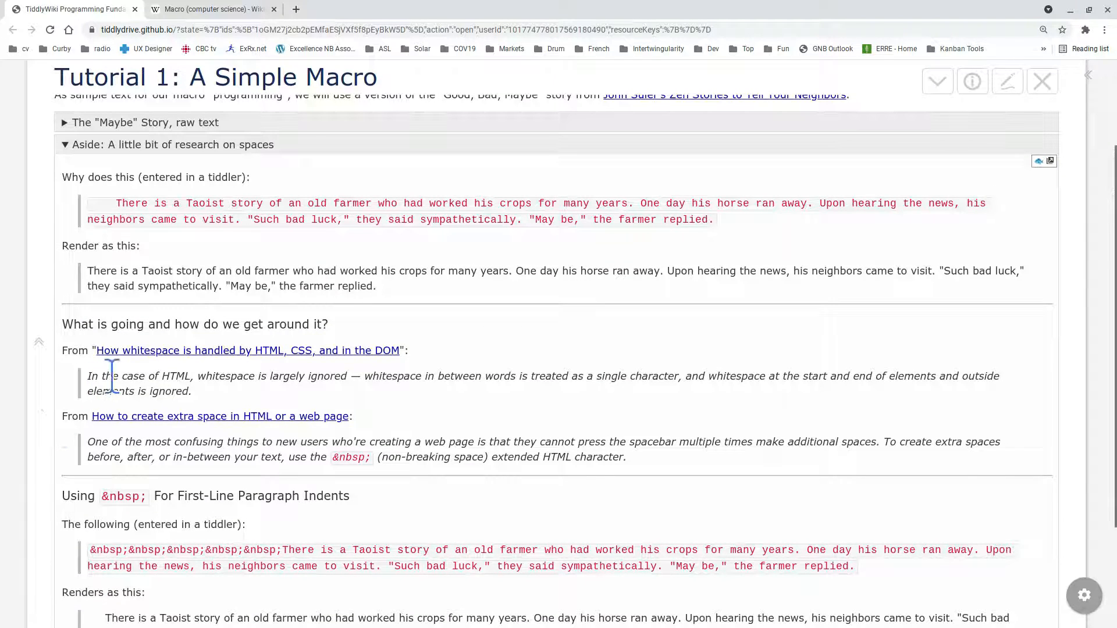
mouse_move(184, 376)
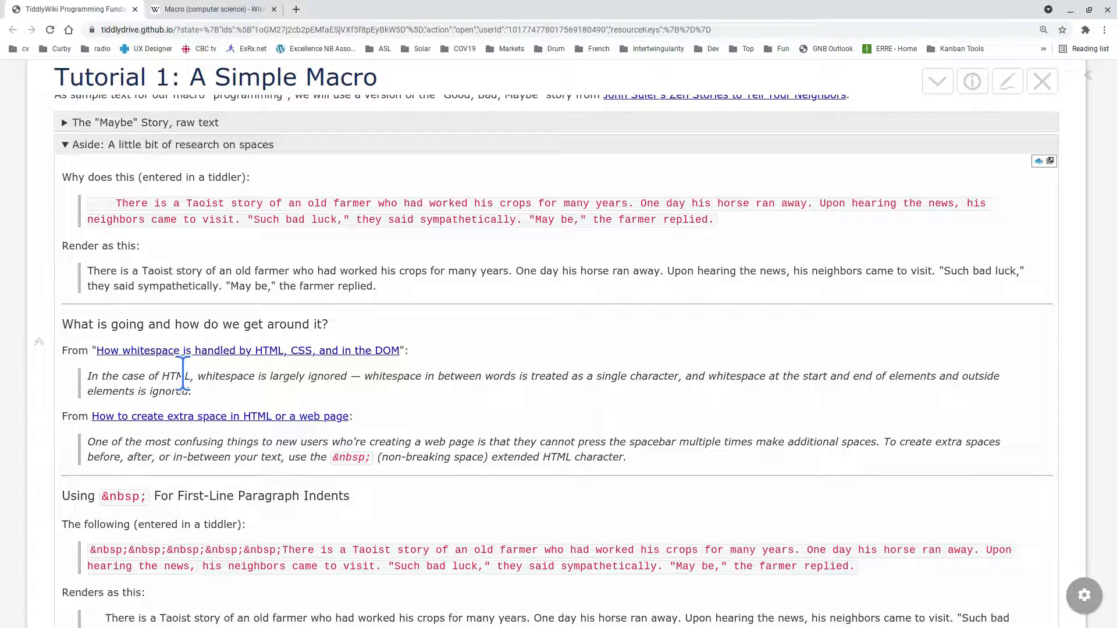
mouse_move(260, 391)
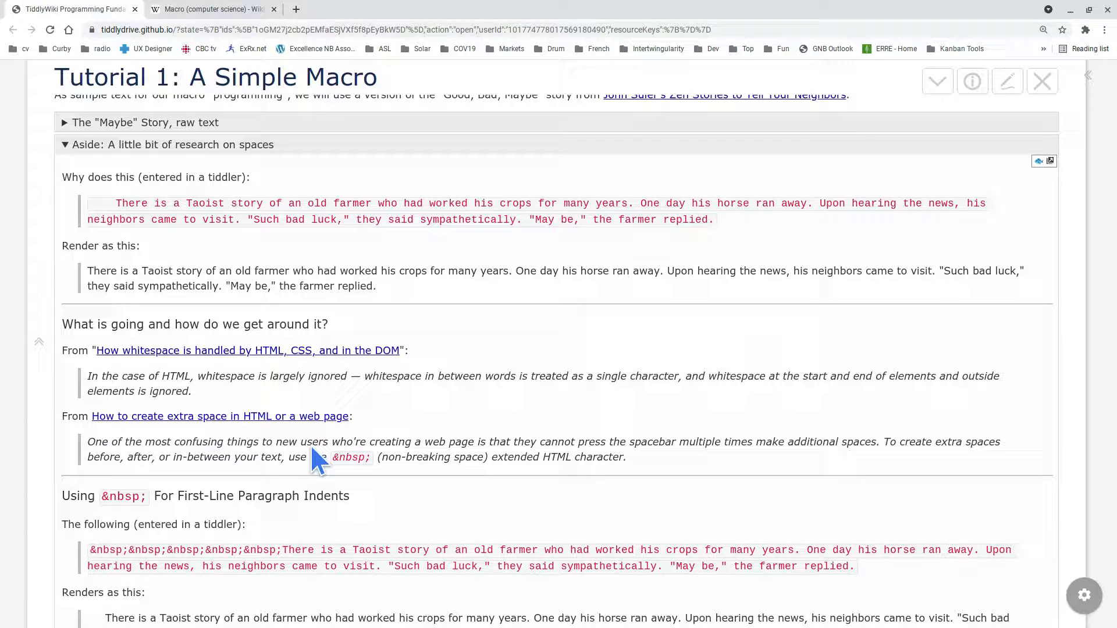
mouse_move(453, 498)
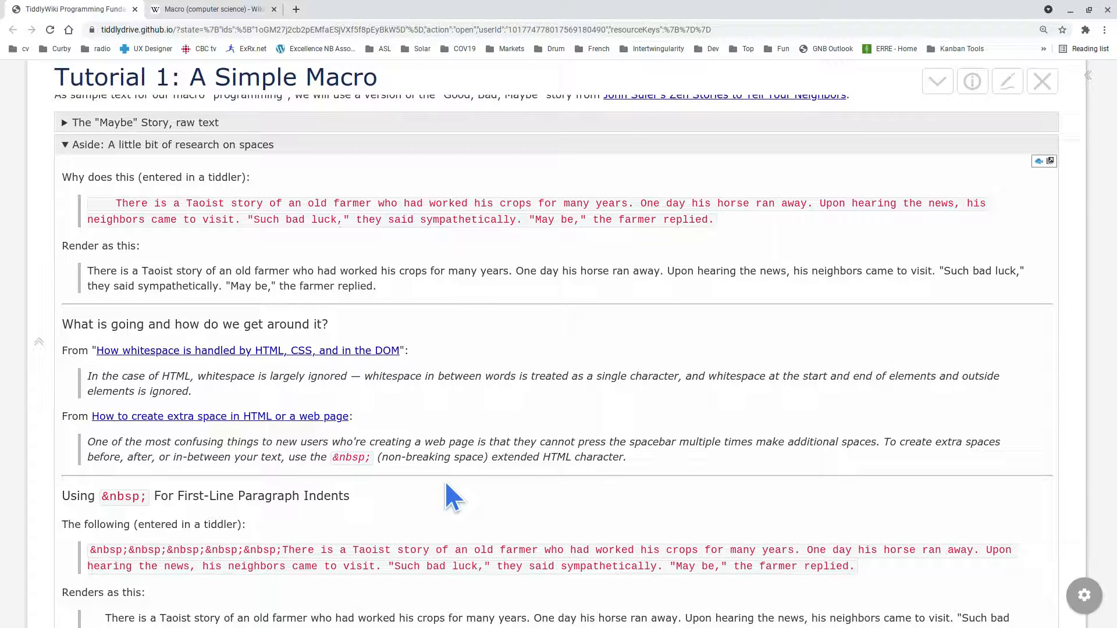
mouse_move(453, 496)
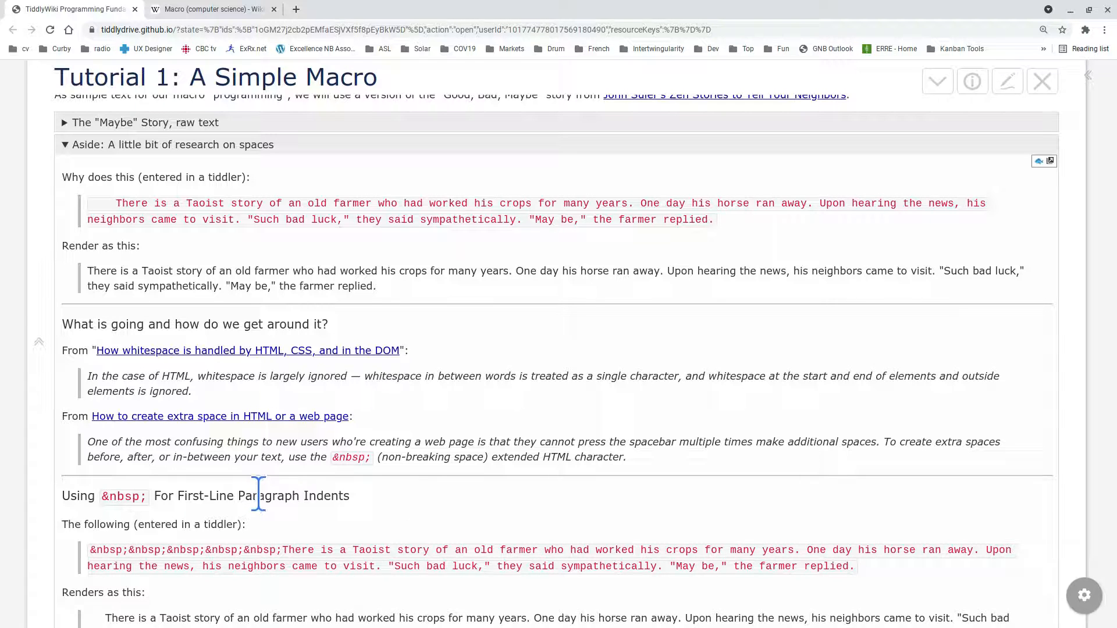
mouse_move(356, 477)
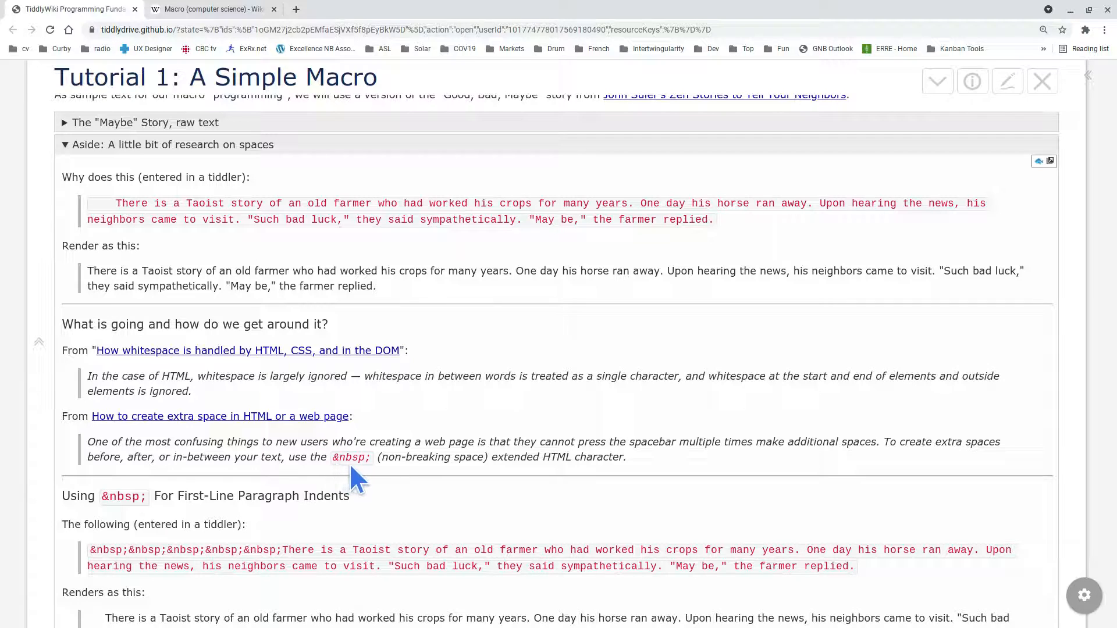
mouse_move(346, 495)
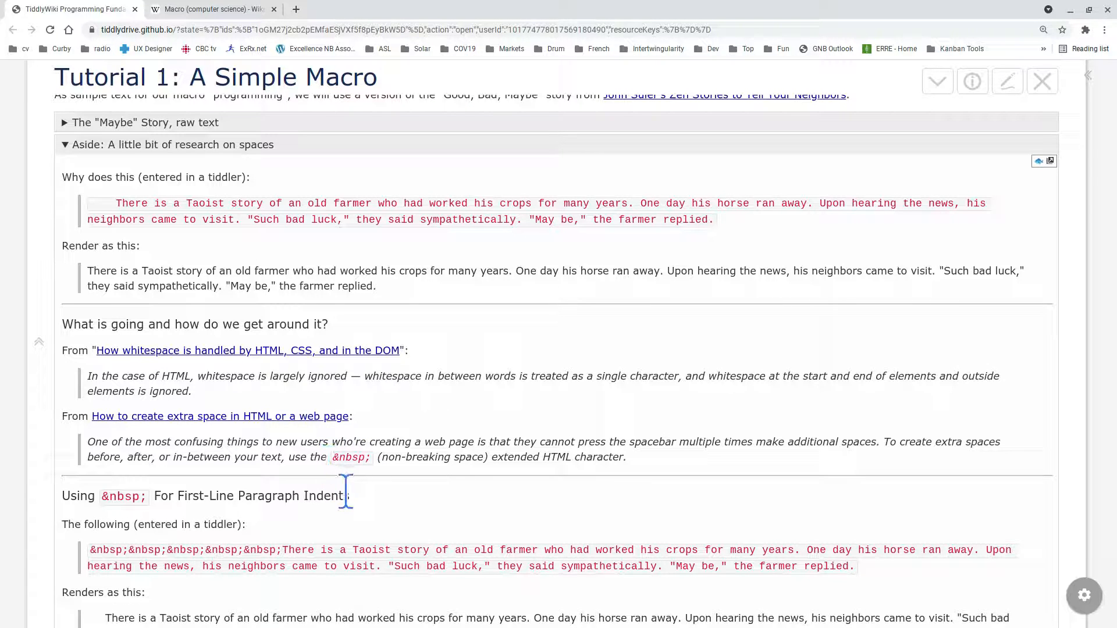
mouse_move(403, 517)
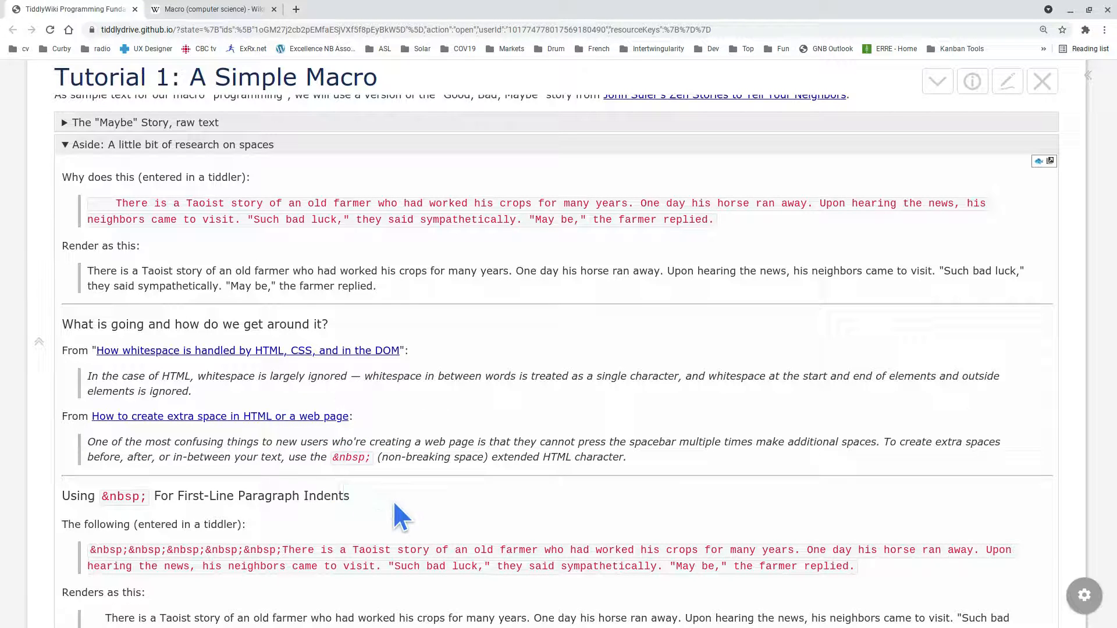
mouse_move(424, 516)
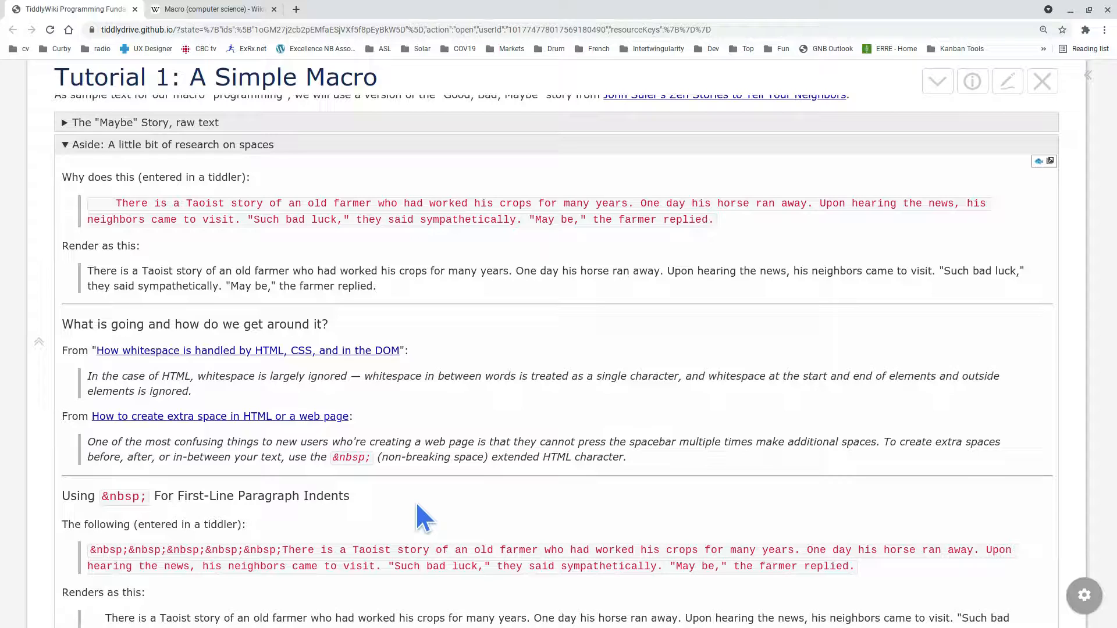
scroll("down", 3)
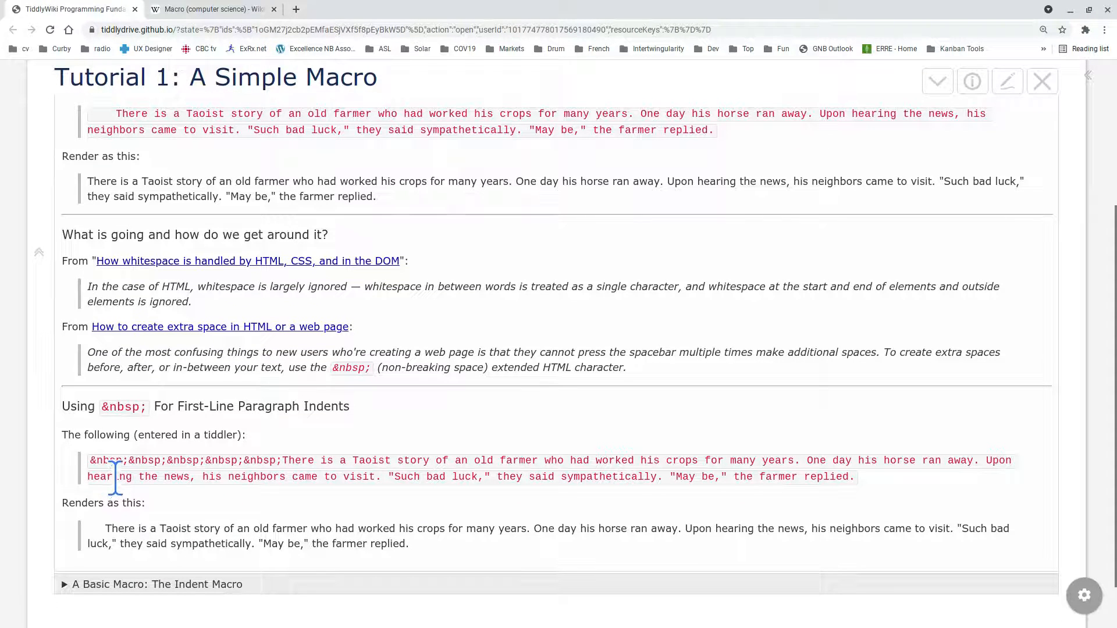
mouse_move(213, 463)
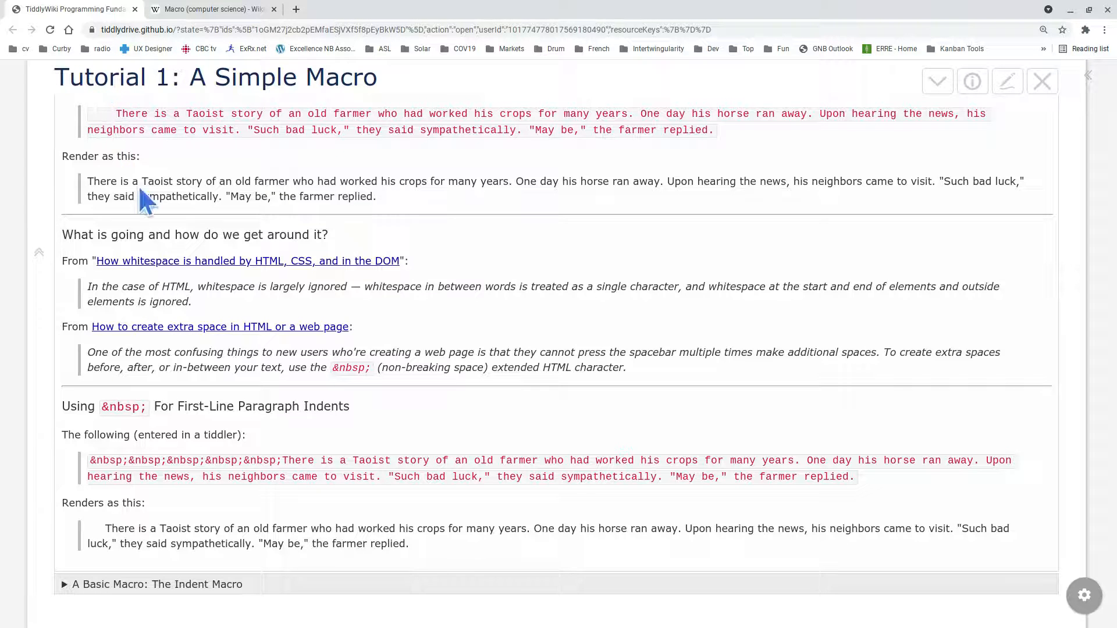
mouse_move(194, 460)
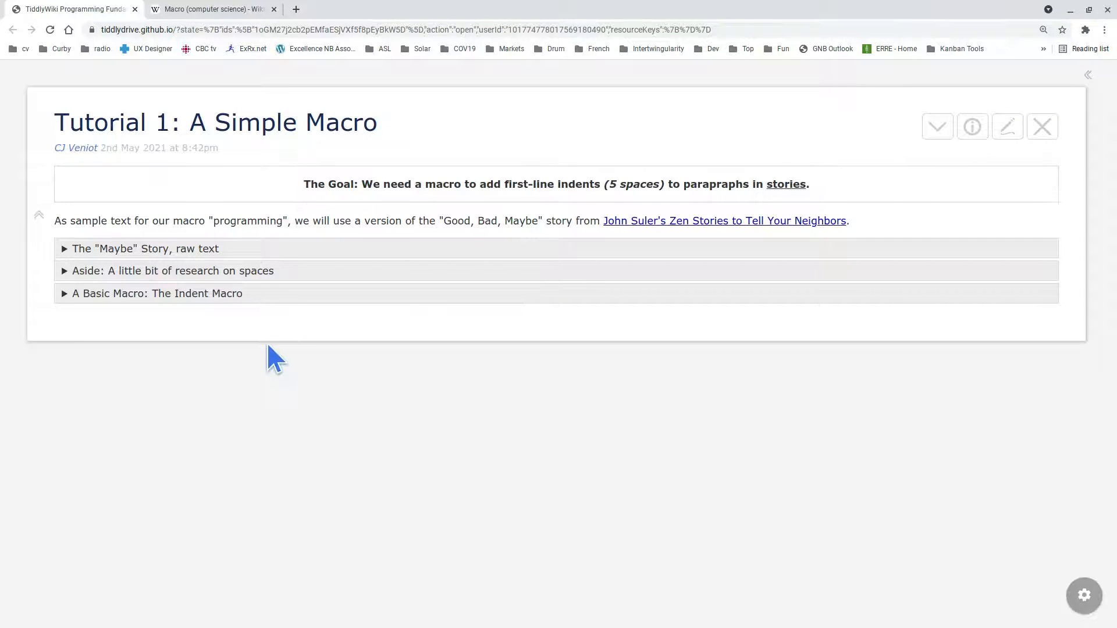
mouse_move(217, 321)
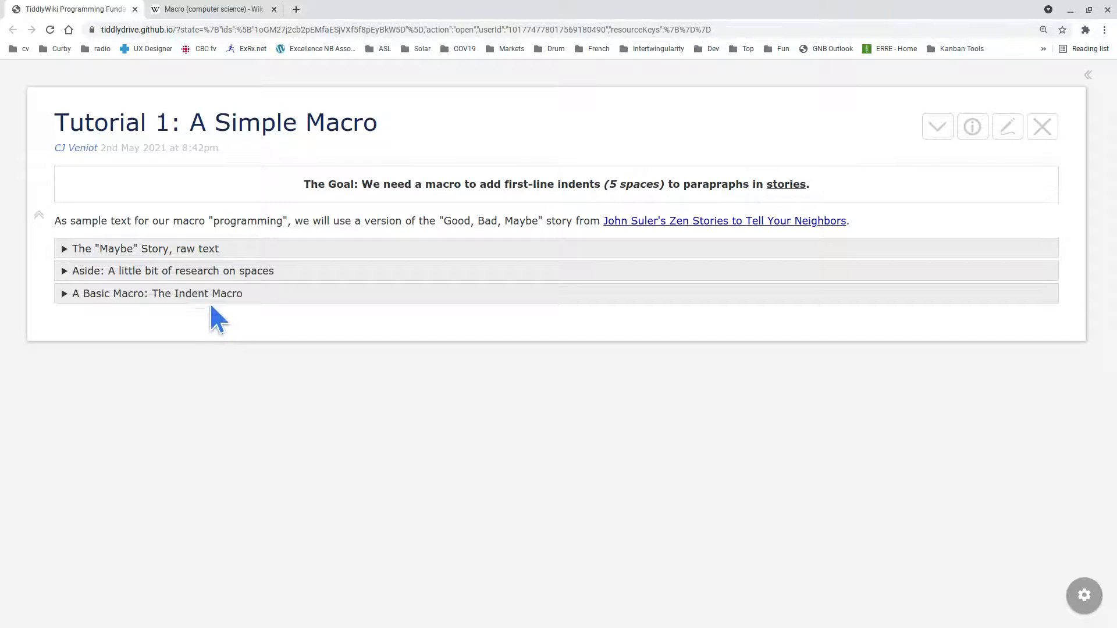
Open the 'A Basic Macro: The Indent Macro' section.
left_click(156, 293)
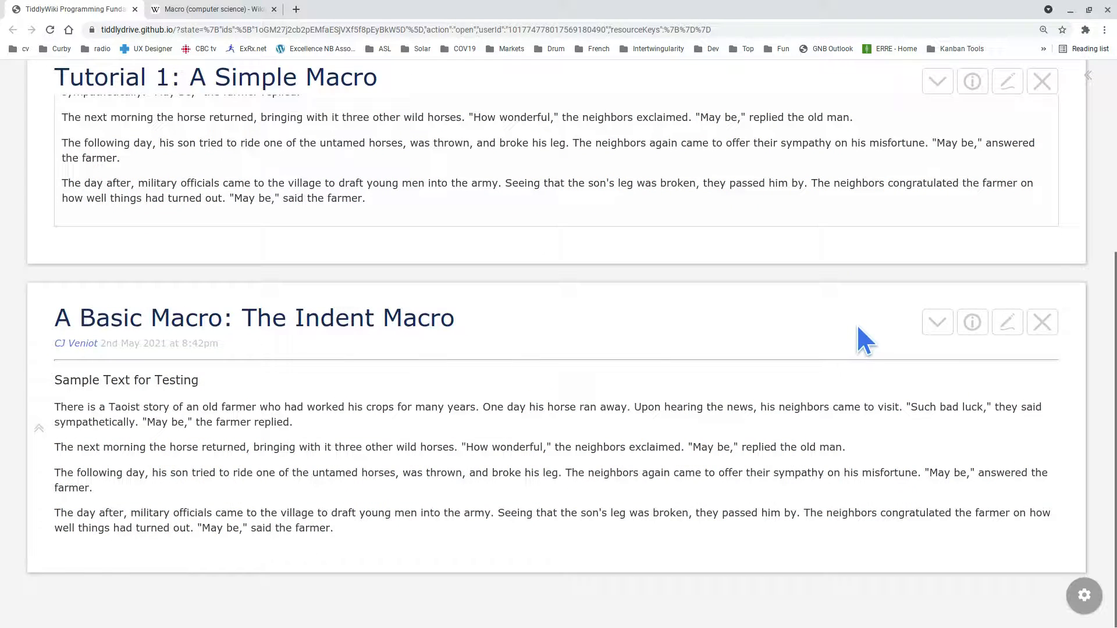
Edit the Indent Macro tiddler and scroll to its sample story source.
left_click(1008, 322)
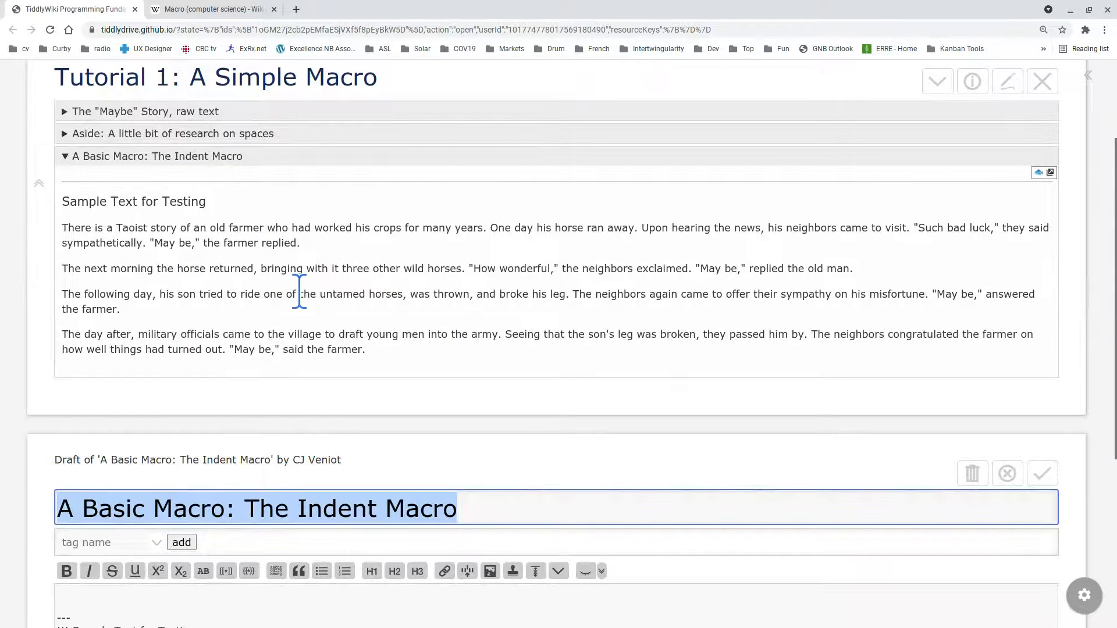
scroll("down", 3)
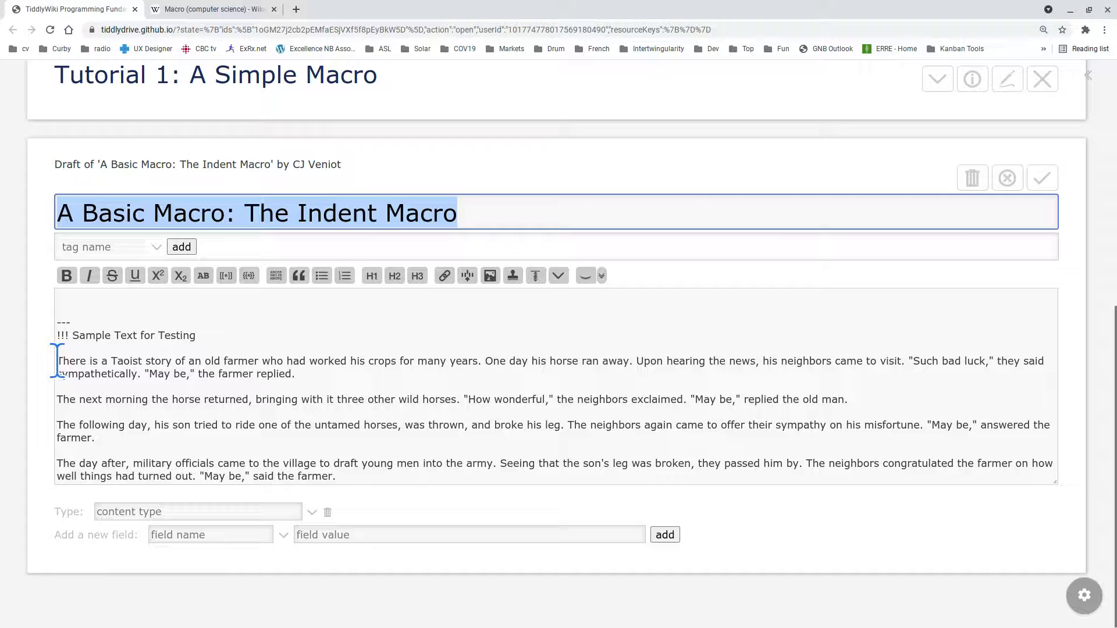
left_click(299, 384)
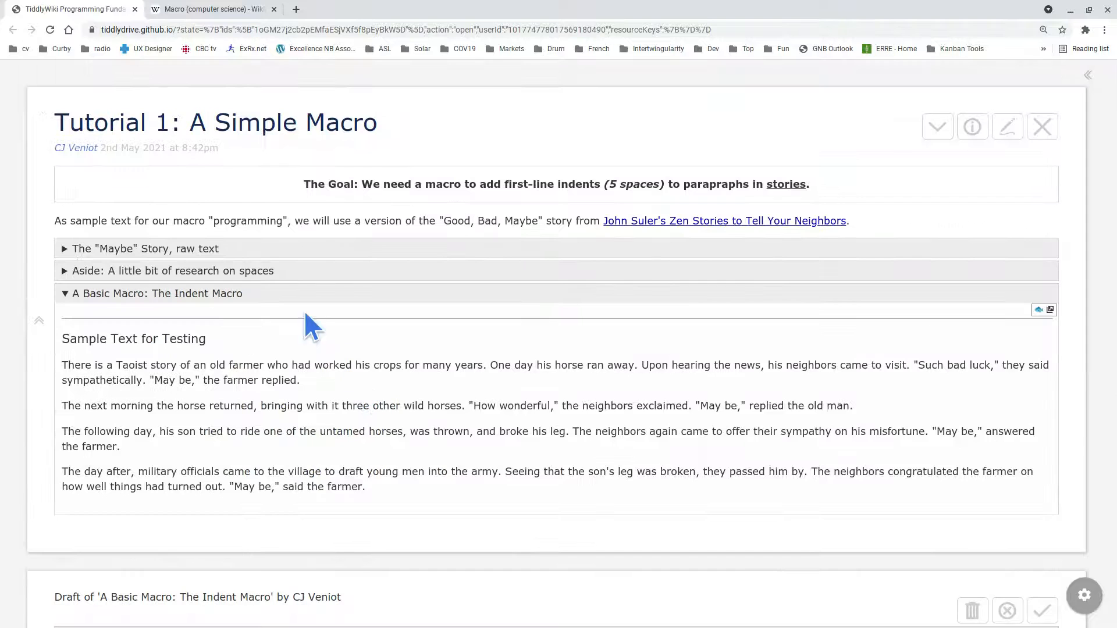
scroll("down", 3)
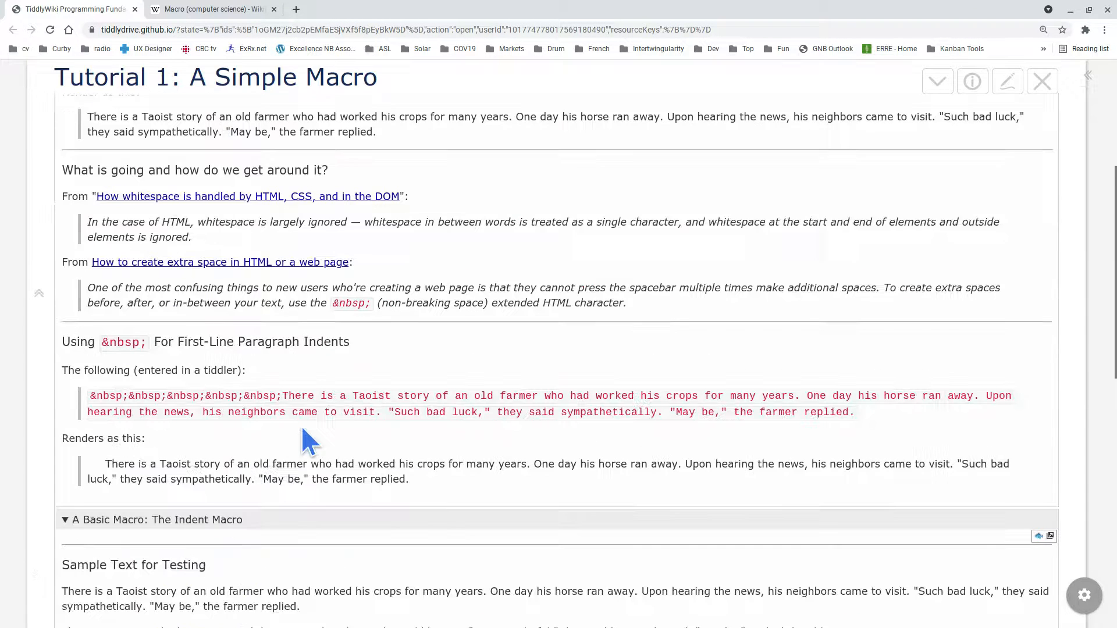
scroll("down", 3)
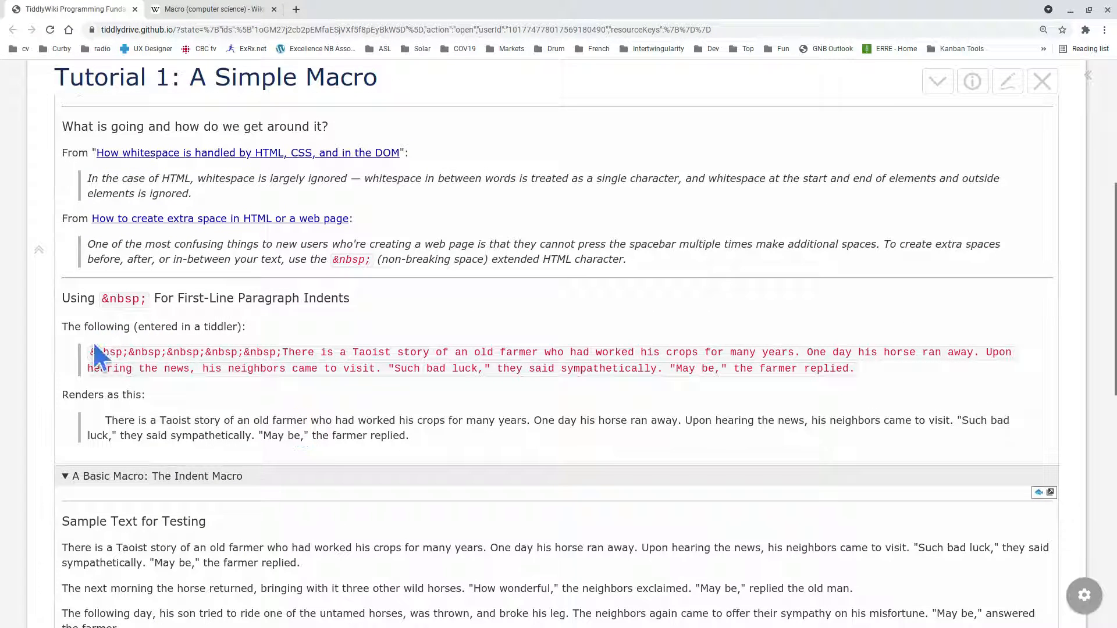
left_click_drag(95, 352, 255, 352)
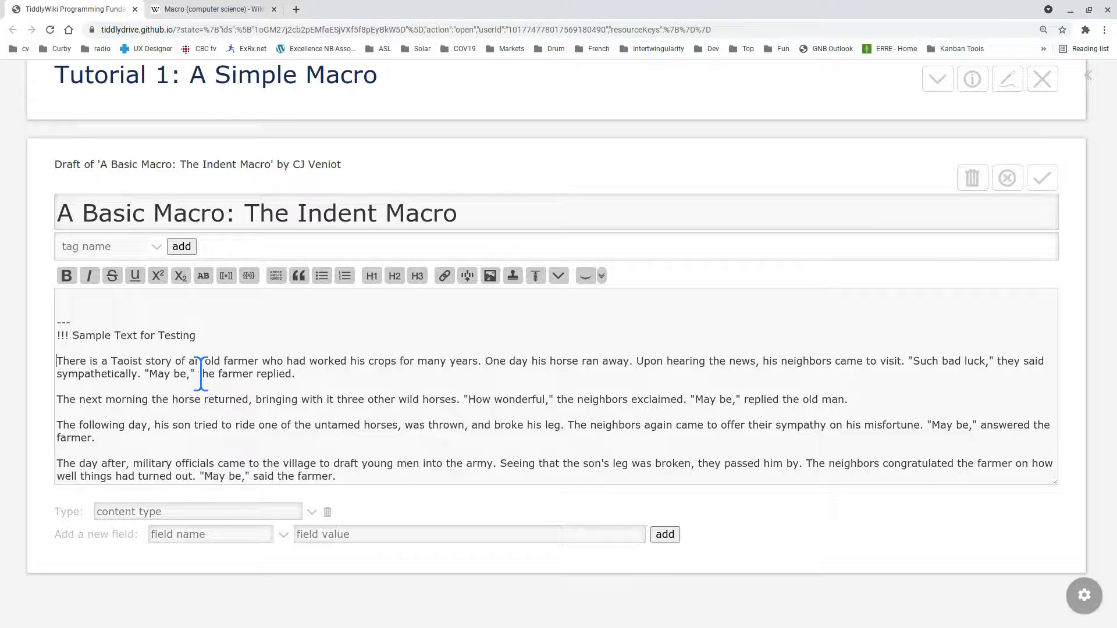
Type <<Indent>> before the first paragraph and paste it before the other three.
type("<<>>")
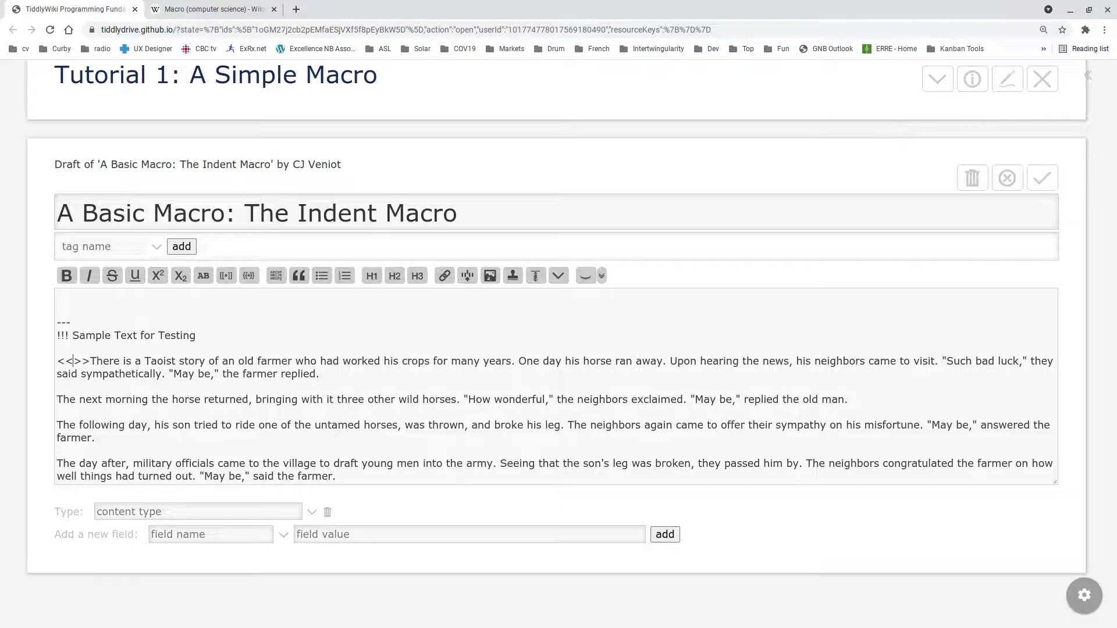
type("Indent")
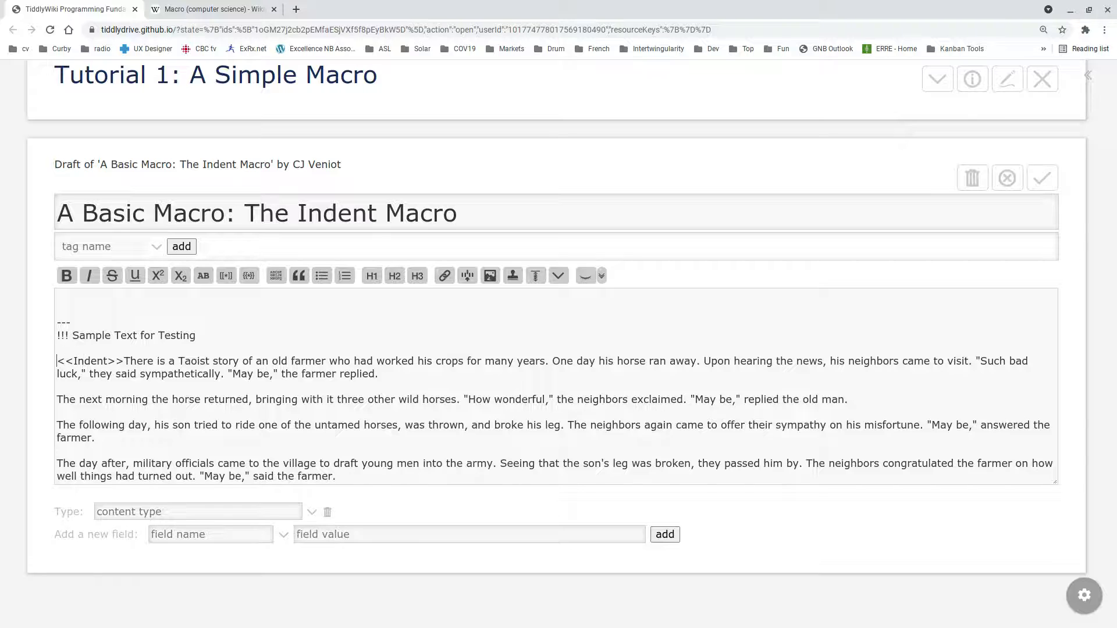
double_click(88, 362)
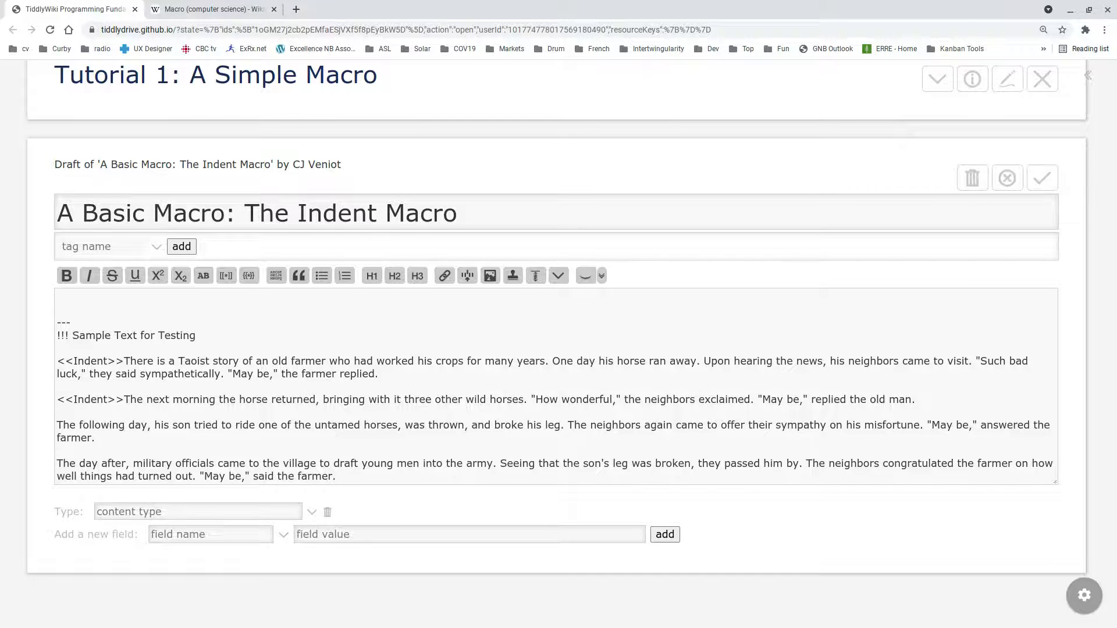
type("<<Indent>>")
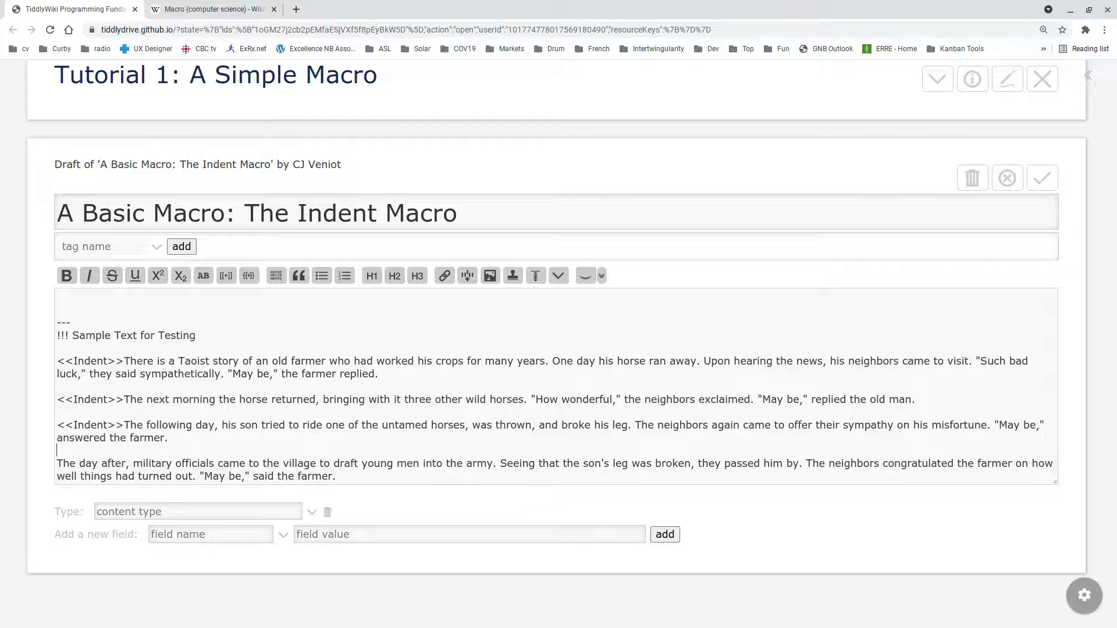
type("<<Indent>>")
left_click(555, 298)
type("\\")
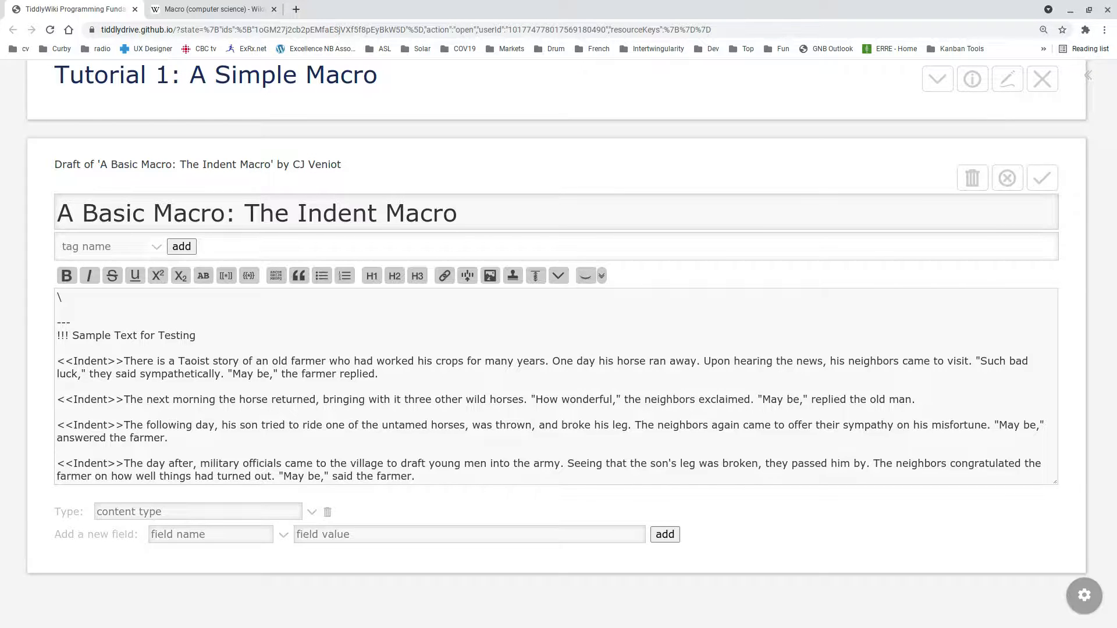
Type \define Indent() and \end at the top of the text area.
type("define")
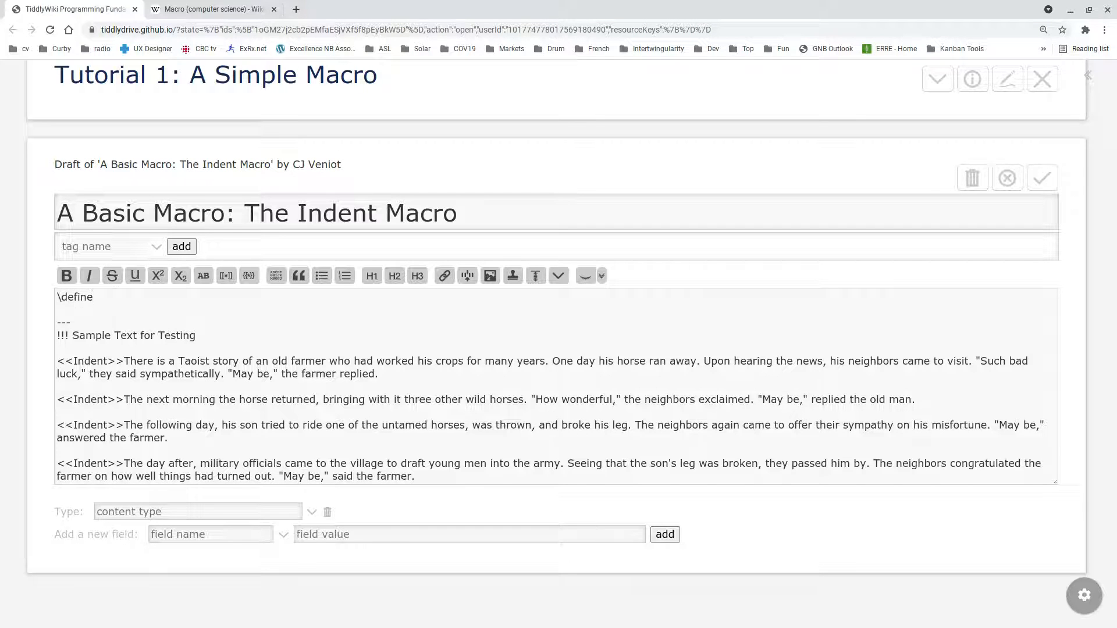
type("In")
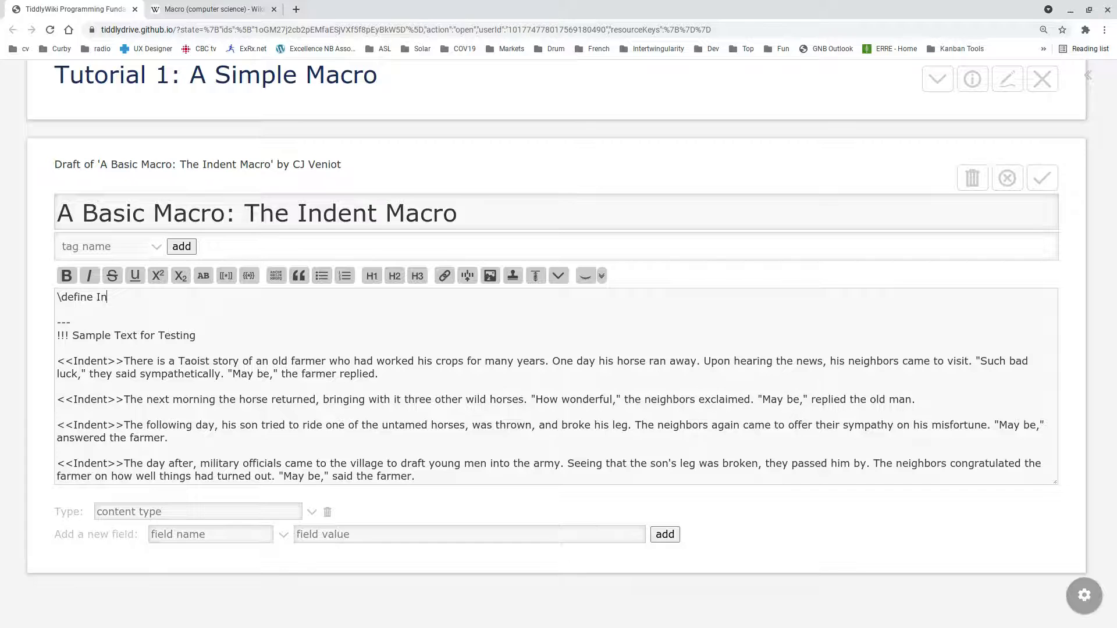
type("dent(")
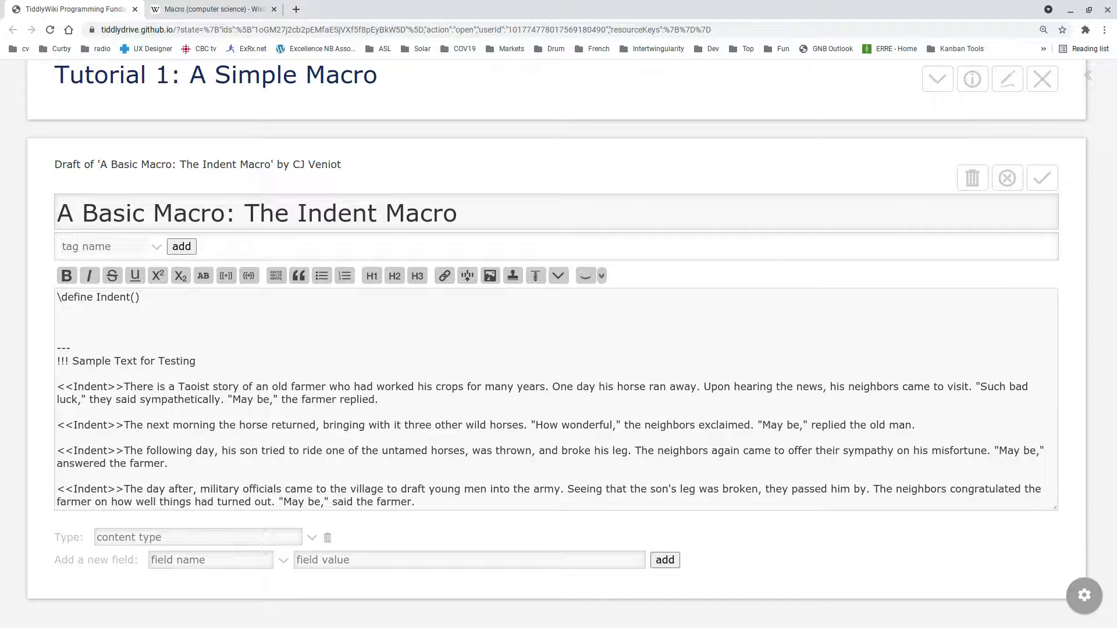
type("\\end")
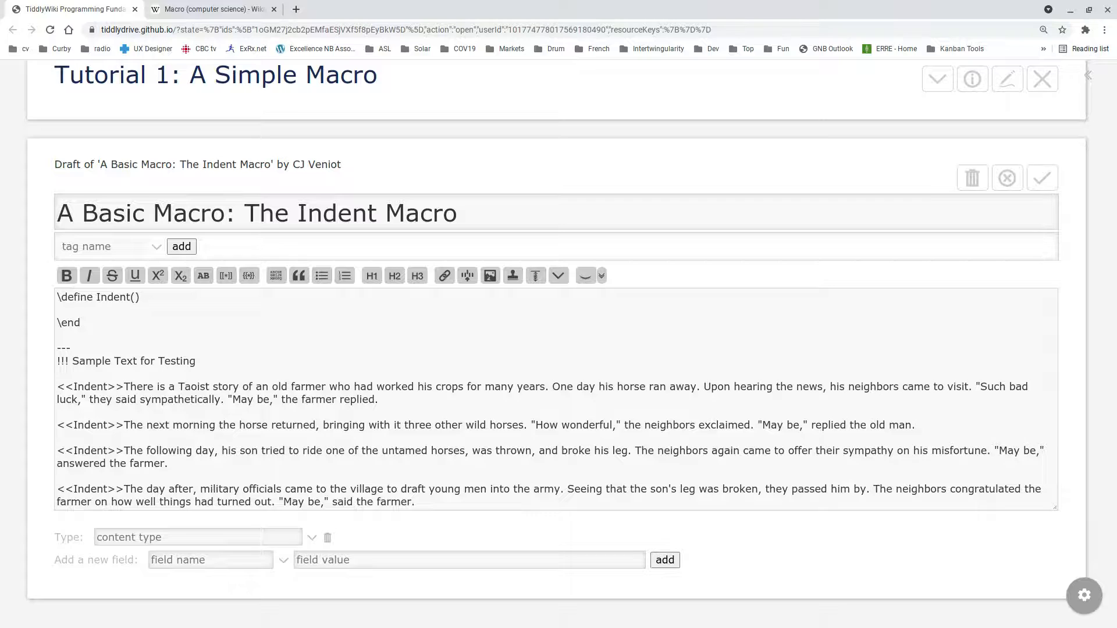
Paste five &nbsp; codes as the body between \define Indent() and \end.
left_click(1042, 177)
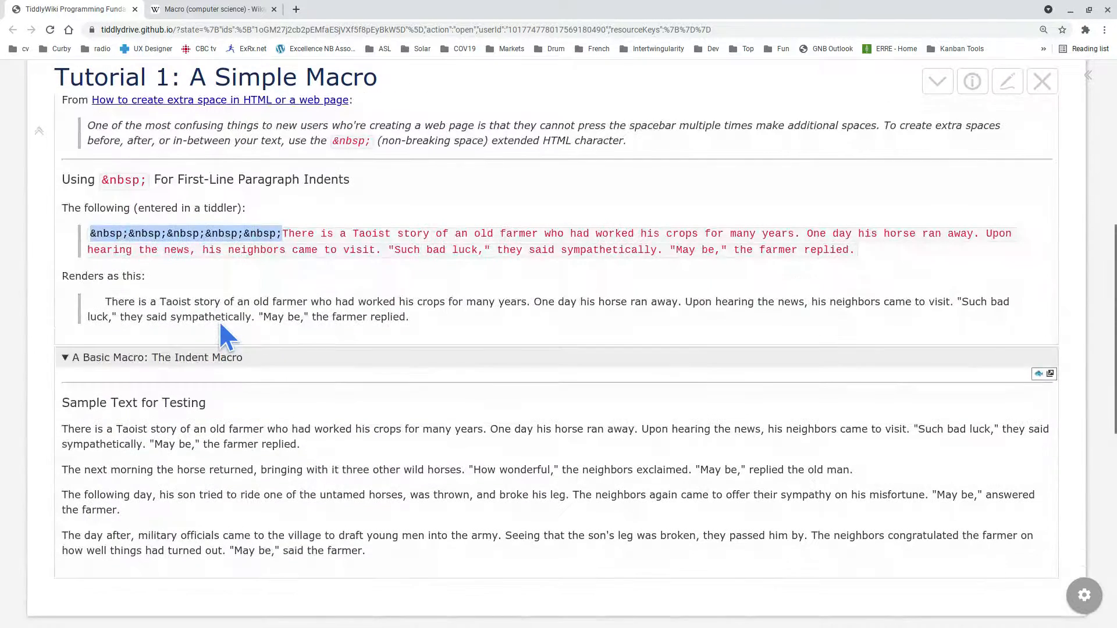
right_click(185, 234)
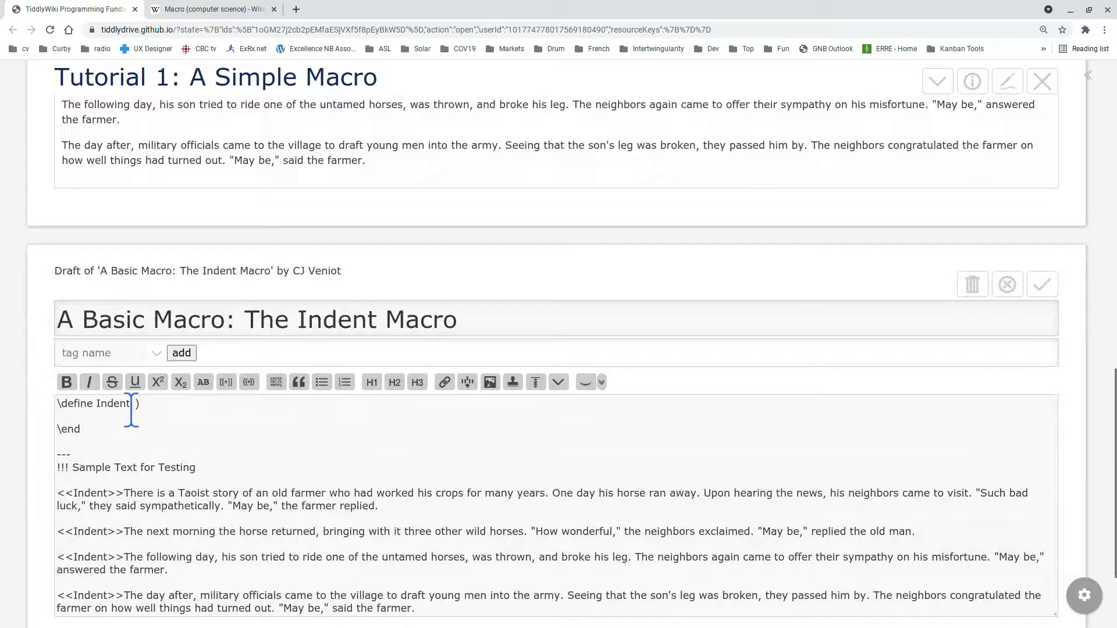
type("&nbsp;&nbsp;&nbsp;&nbsp;&nbsp;")
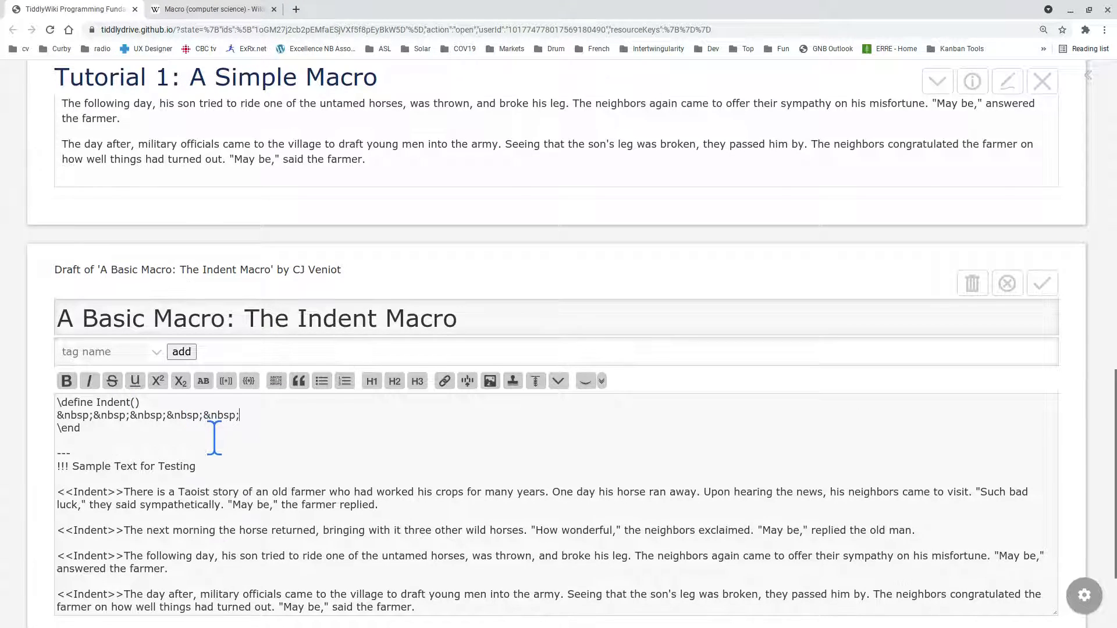
scroll("down", 3)
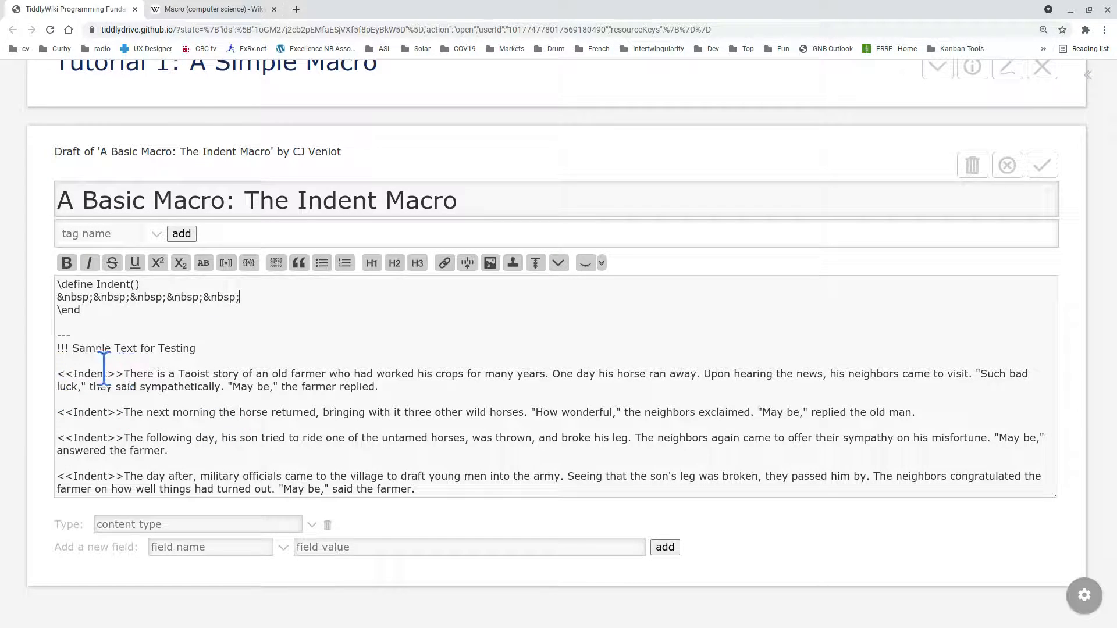
double_click(82, 374)
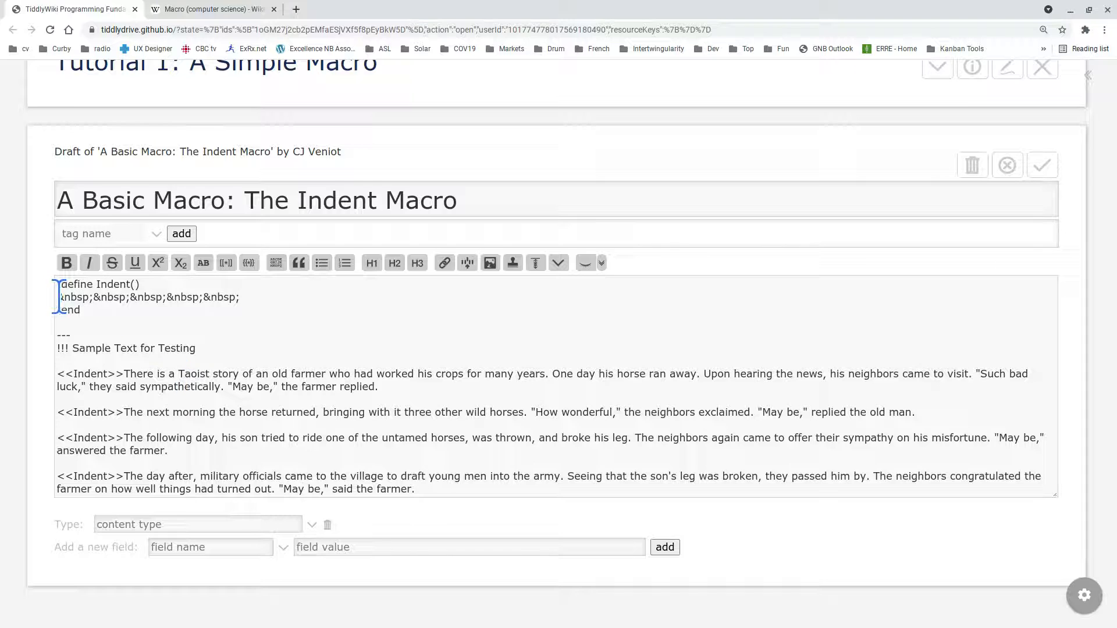
left_click_drag(57, 297, 239, 297)
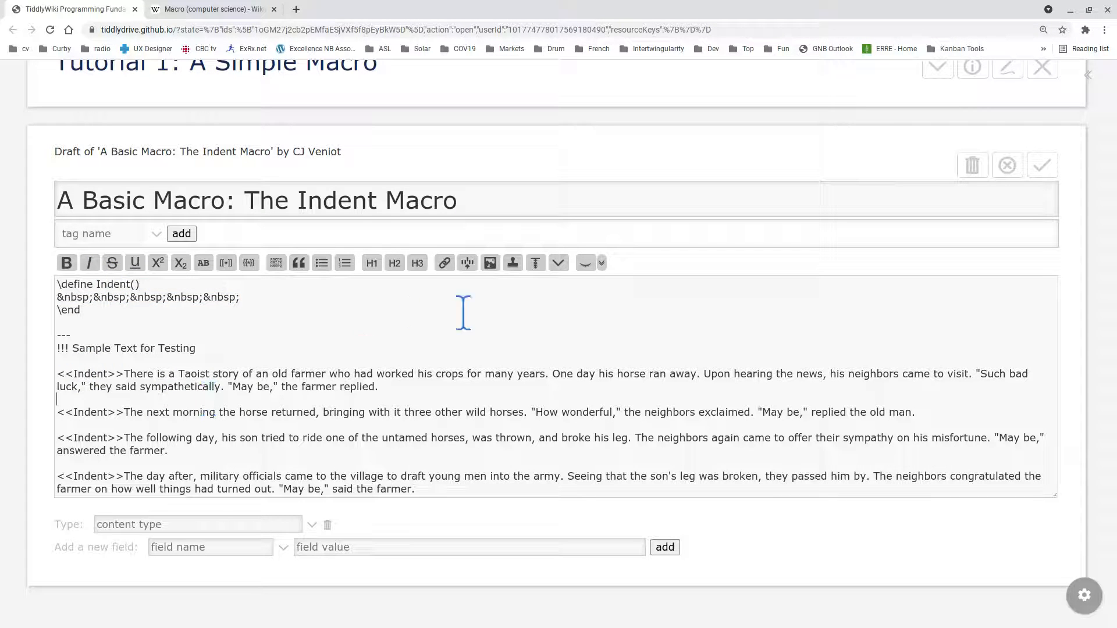
Show the live preview and check the macro definition lines render indents.
left_click(586, 263)
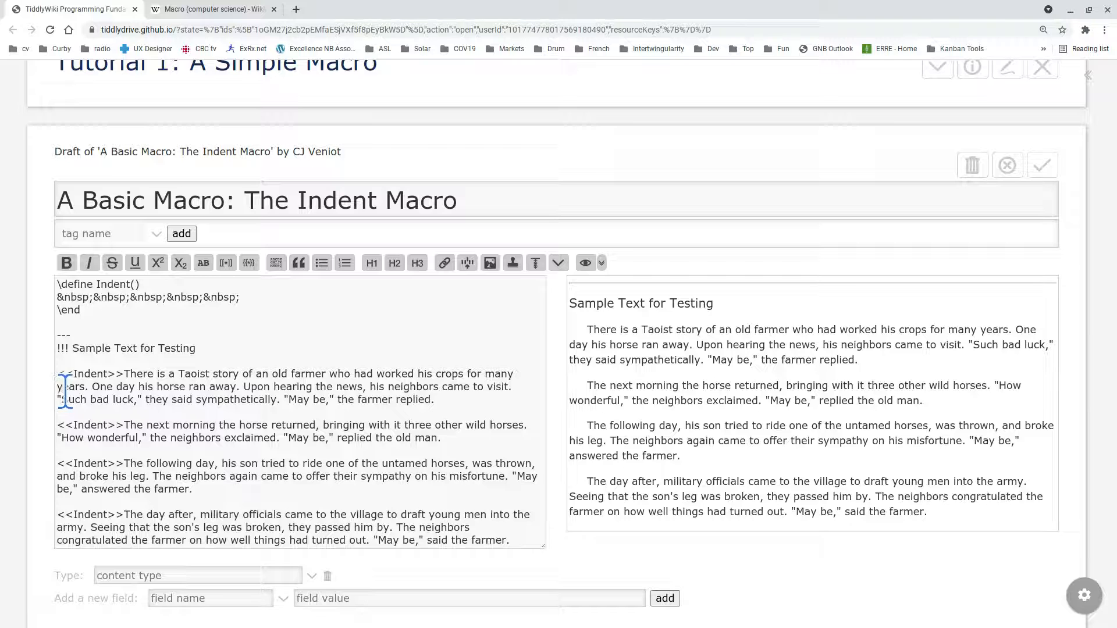
left_click(67, 284)
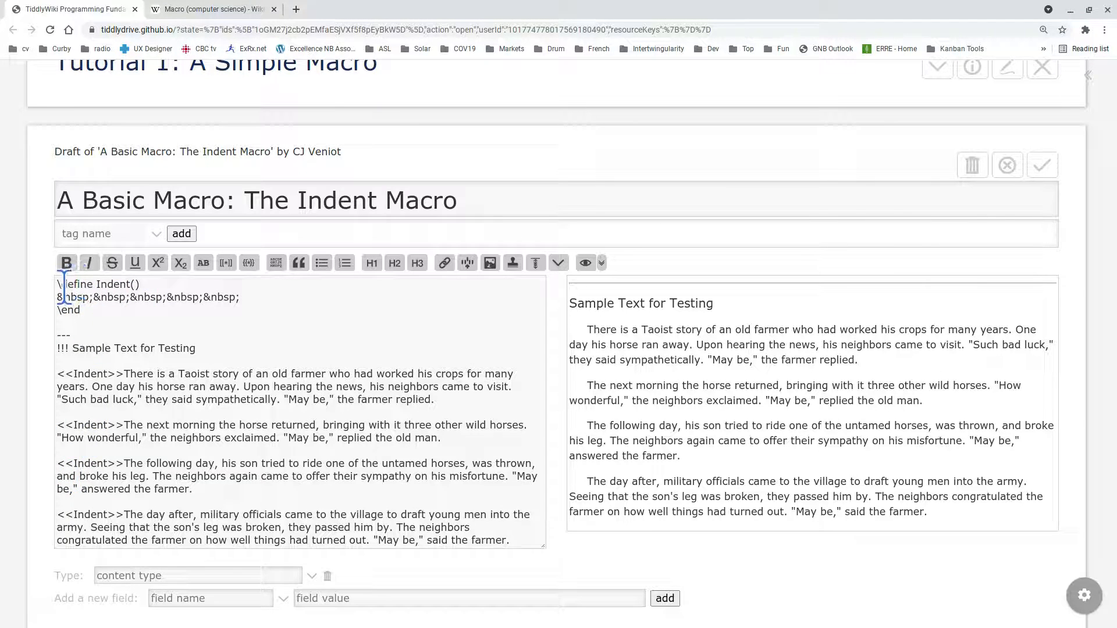
left_click_drag(57, 297, 240, 297)
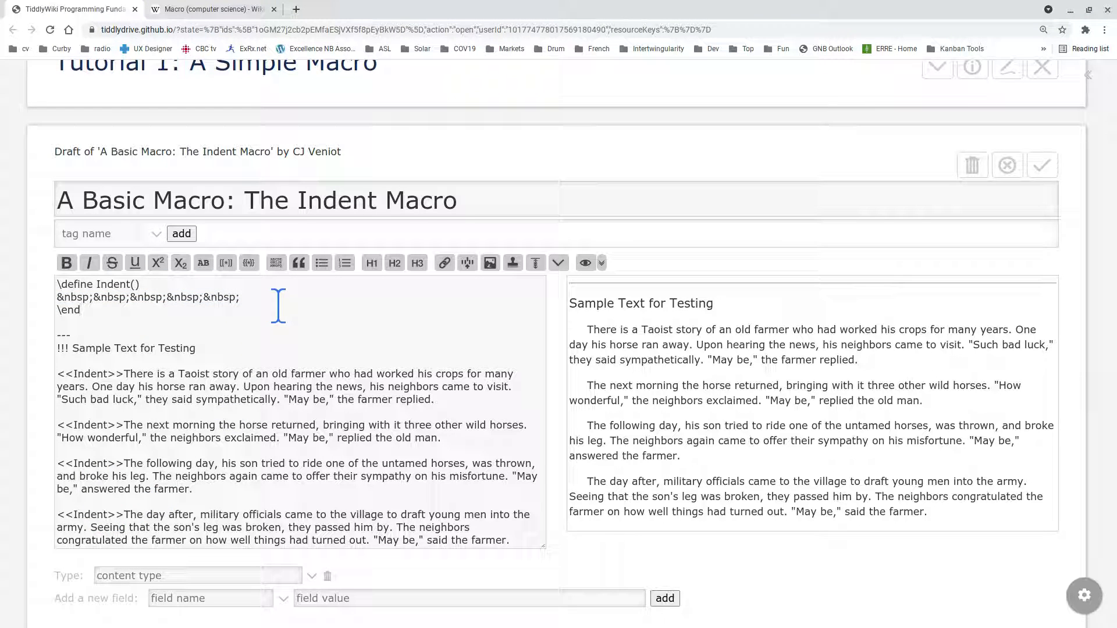
left_click(82, 298)
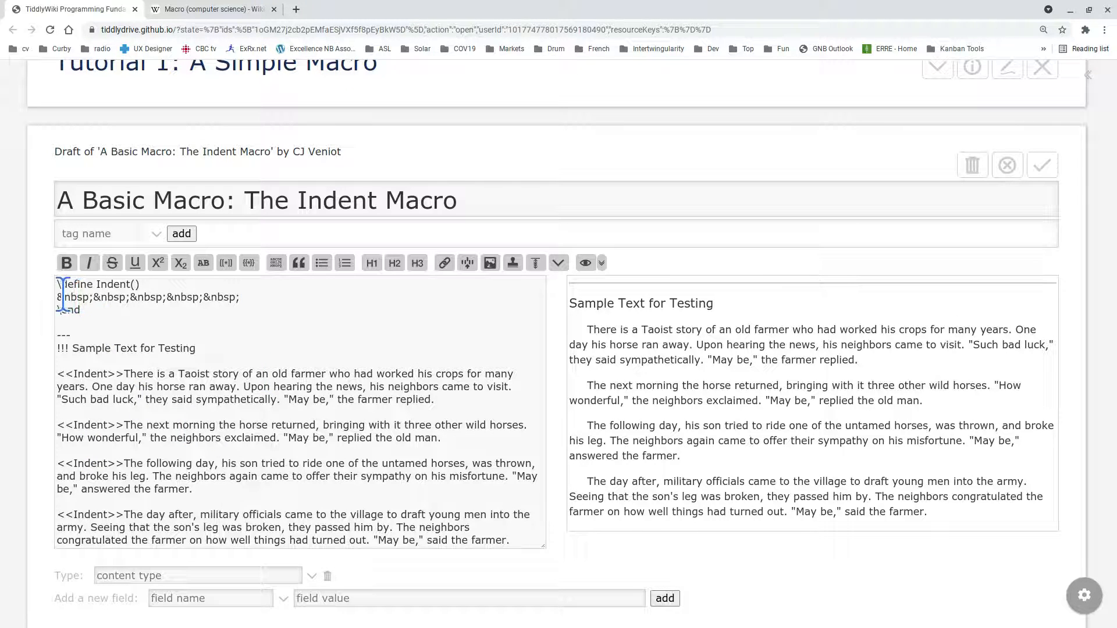
left_click_drag(56, 298, 235, 297)
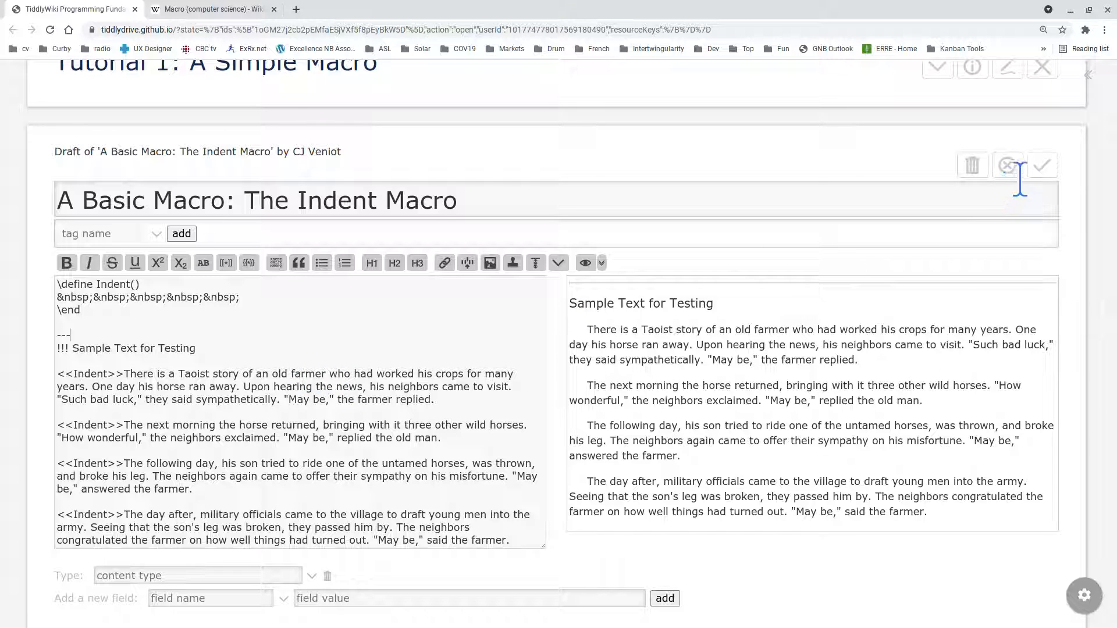
Save the Indent Macro tiddler, keeping the edits rather than discarding them.
left_click(1007, 165)
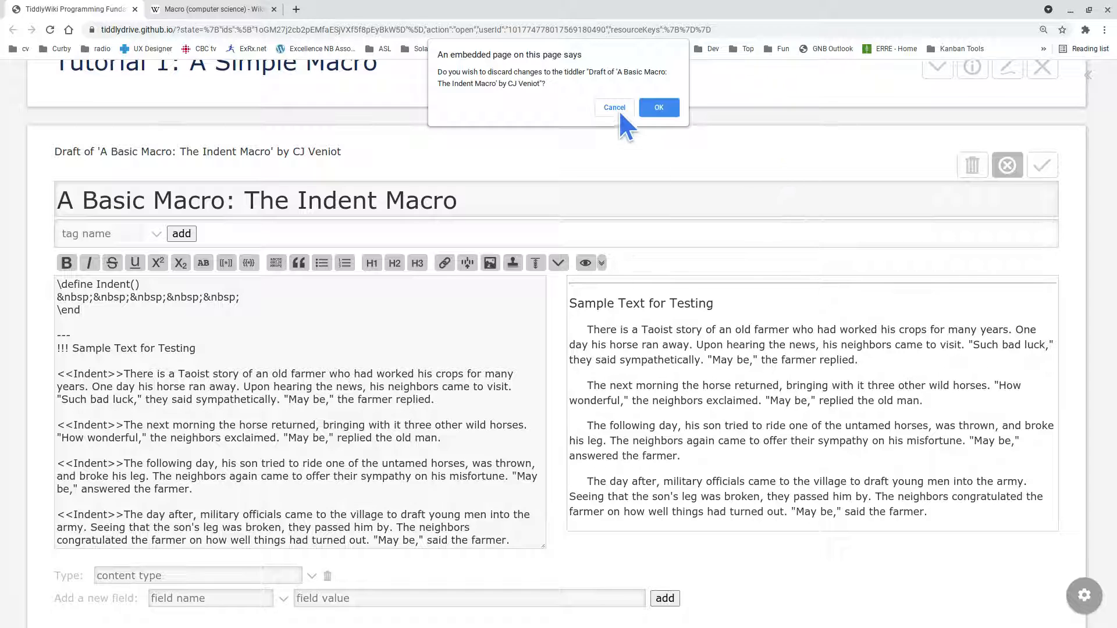
left_click(658, 107)
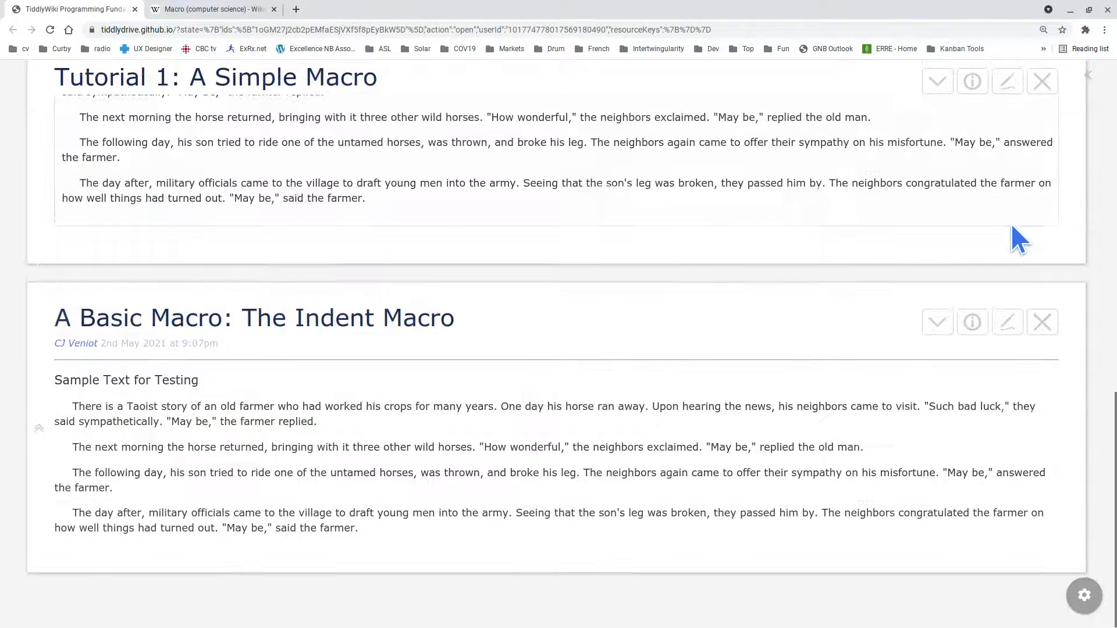
mouse_move(883, 349)
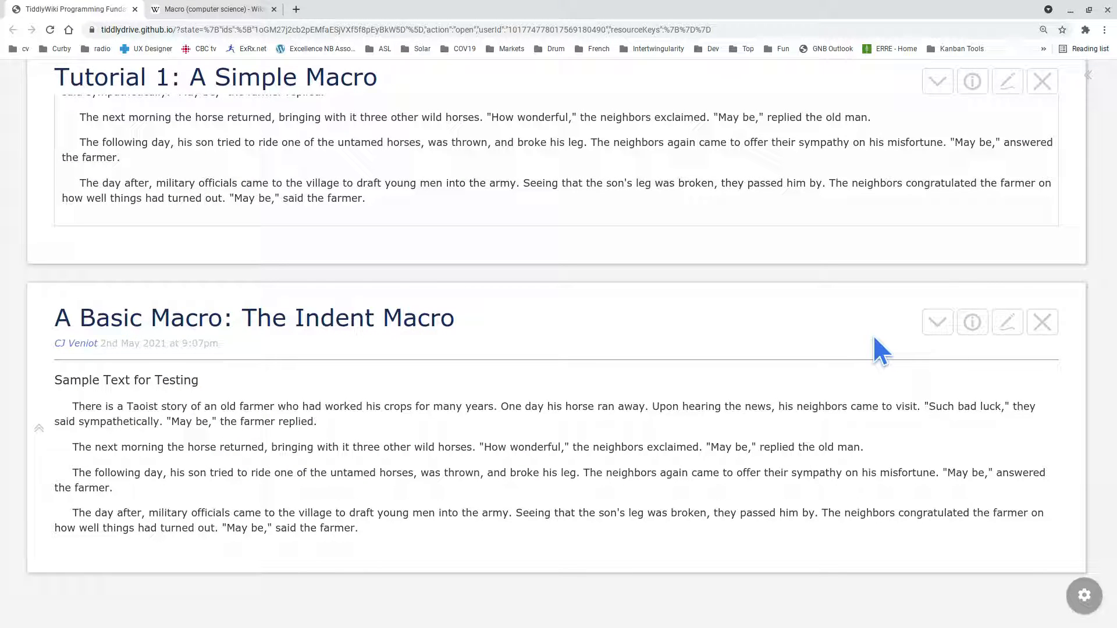